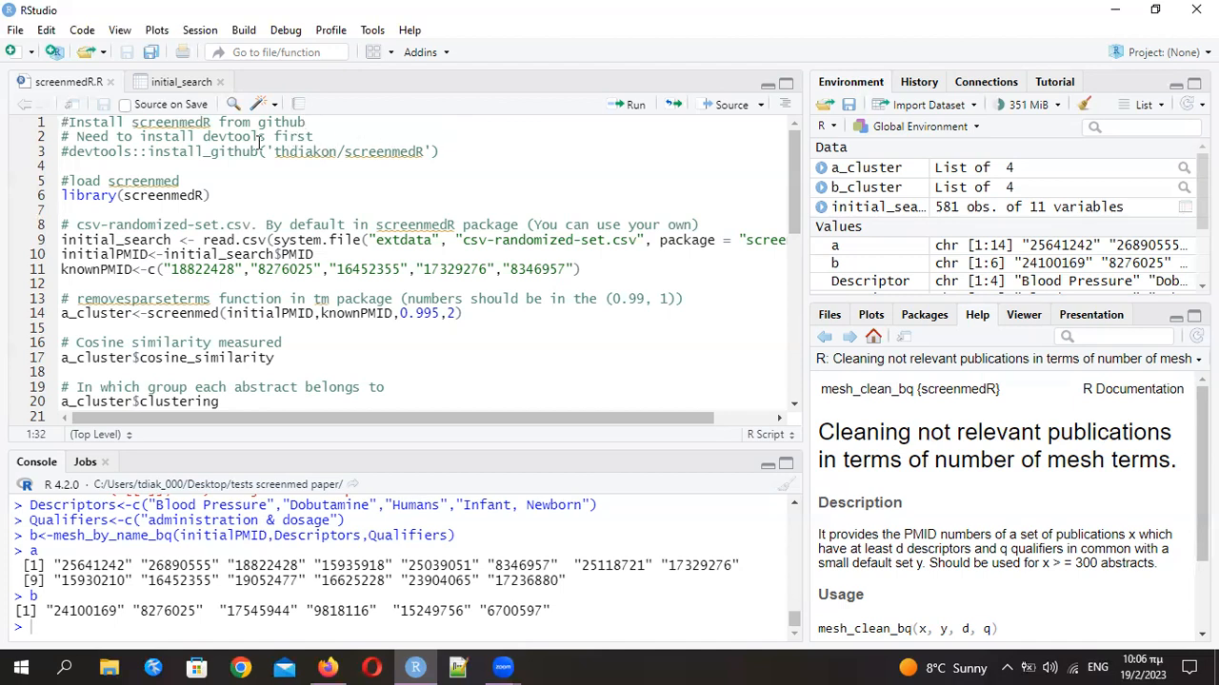
# Run library(screenmedR) from the script, then highlight initial_search on line 9
pyautogui.doubleClick(235, 136)
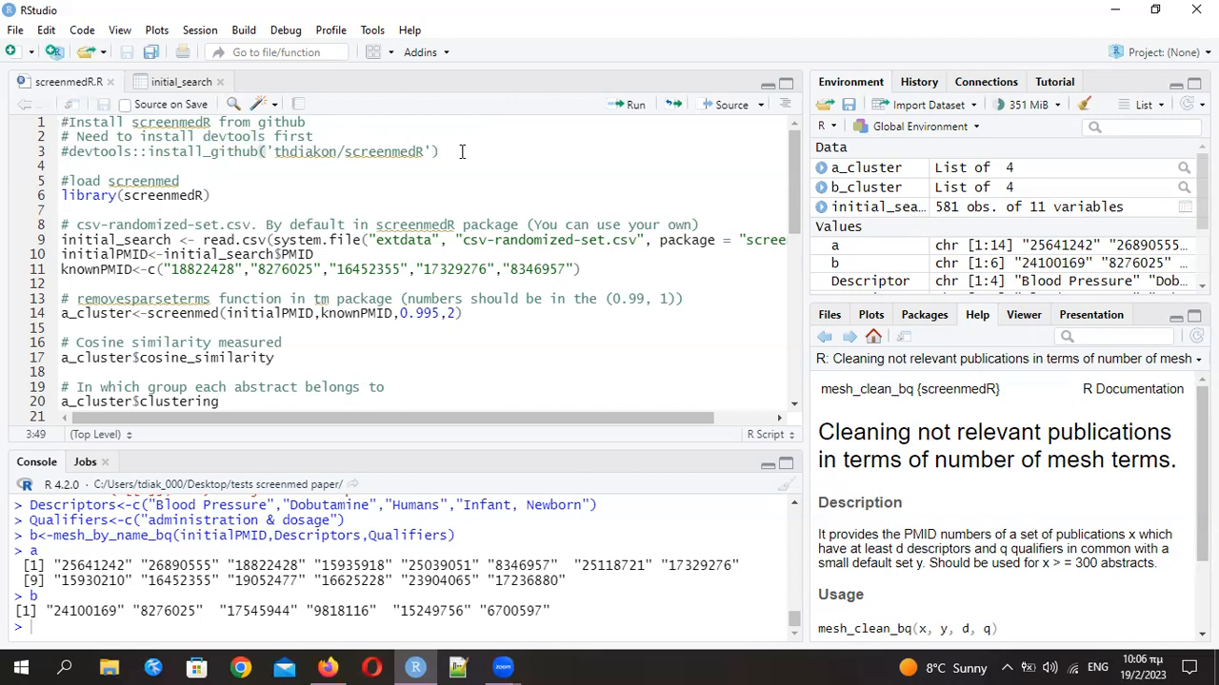
pyautogui.click(439, 152)
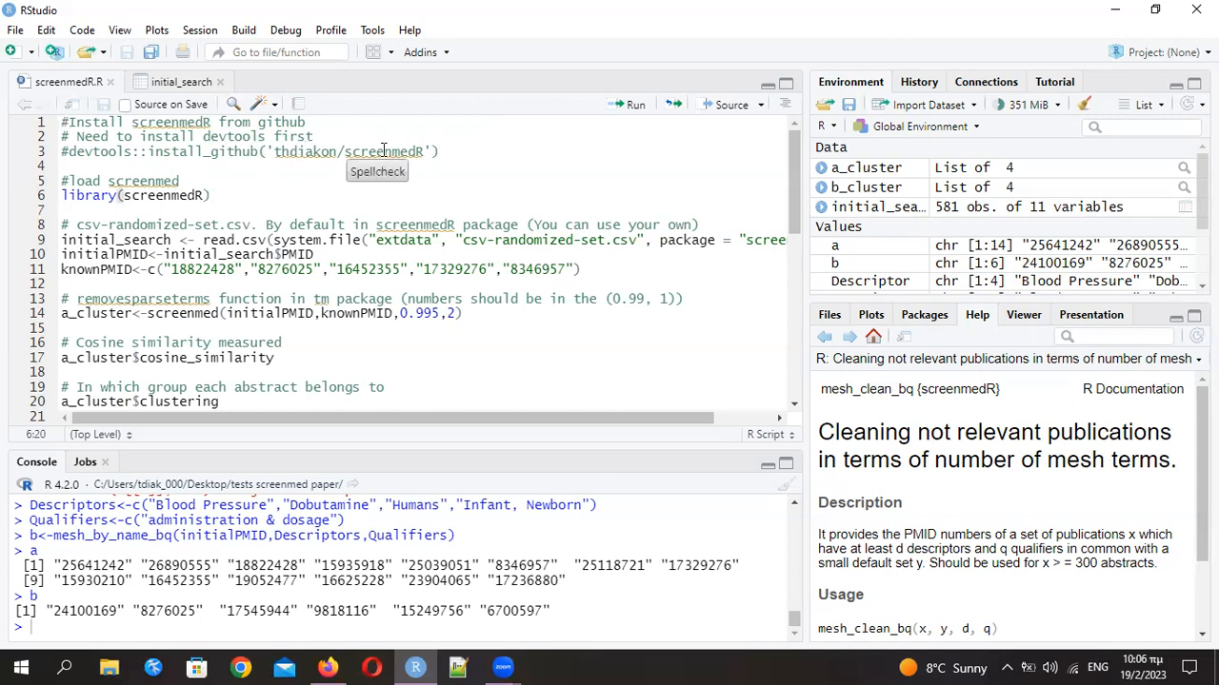
pyautogui.click(438, 151)
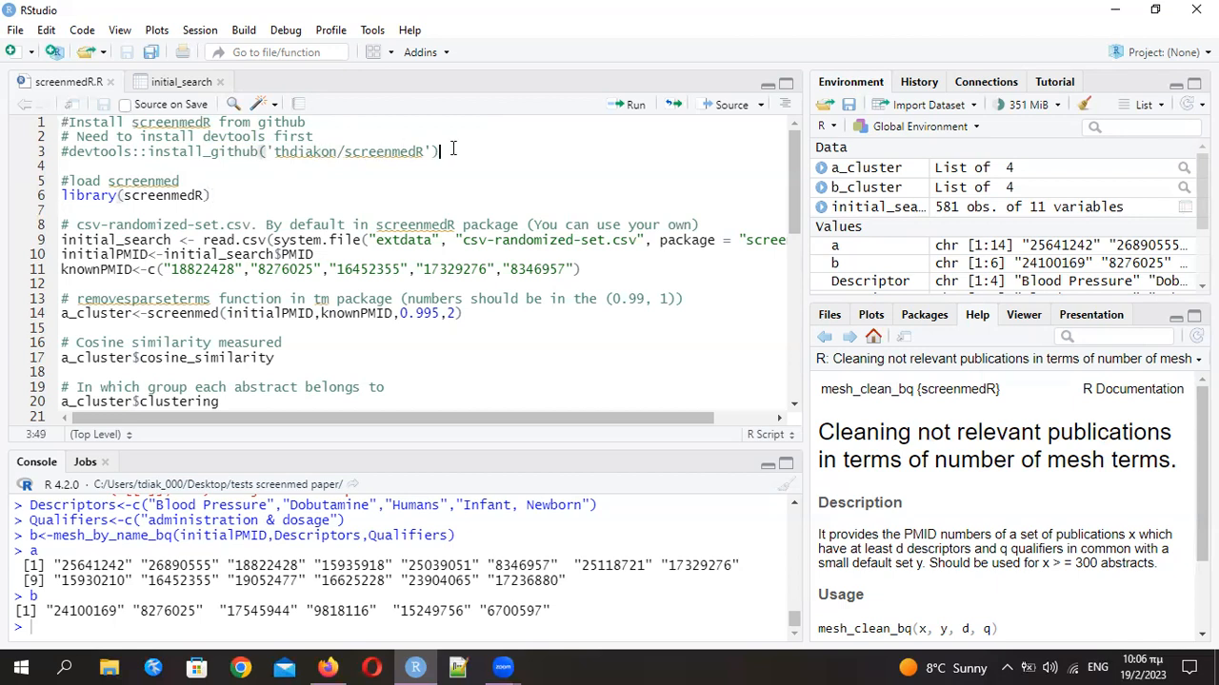
pyautogui.moveTo(219, 200)
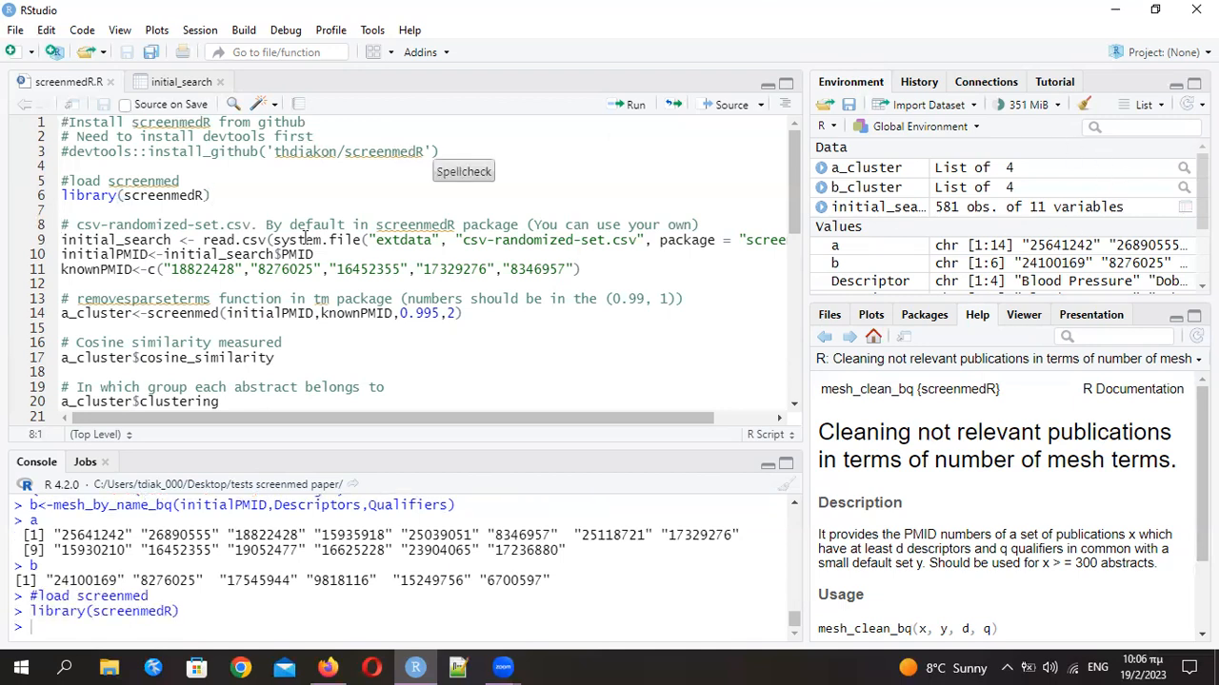
pyautogui.moveTo(328, 252)
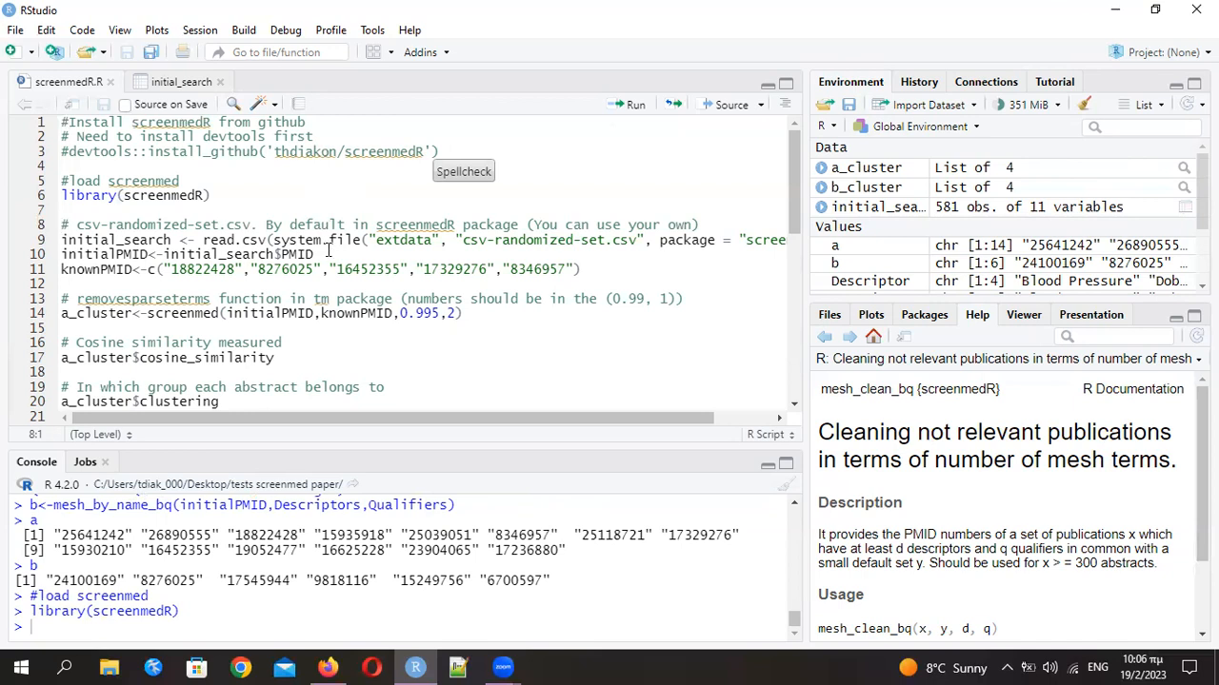
pyautogui.moveTo(189, 237)
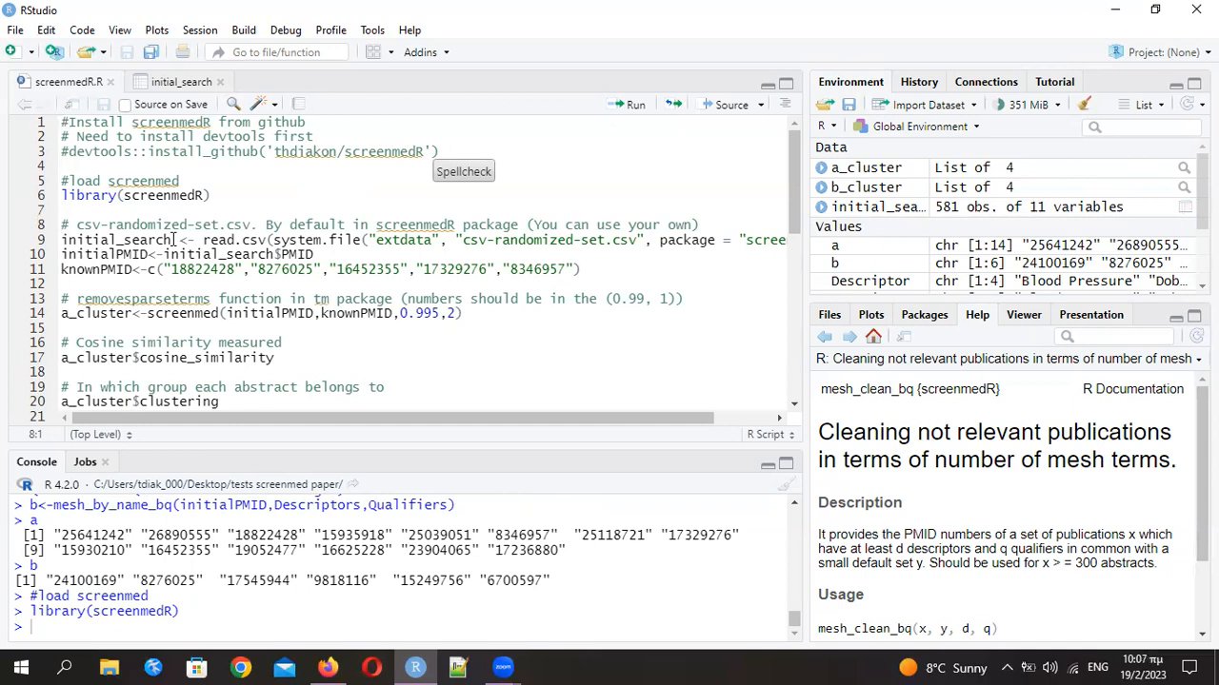
pyautogui.doubleClick(112, 240)
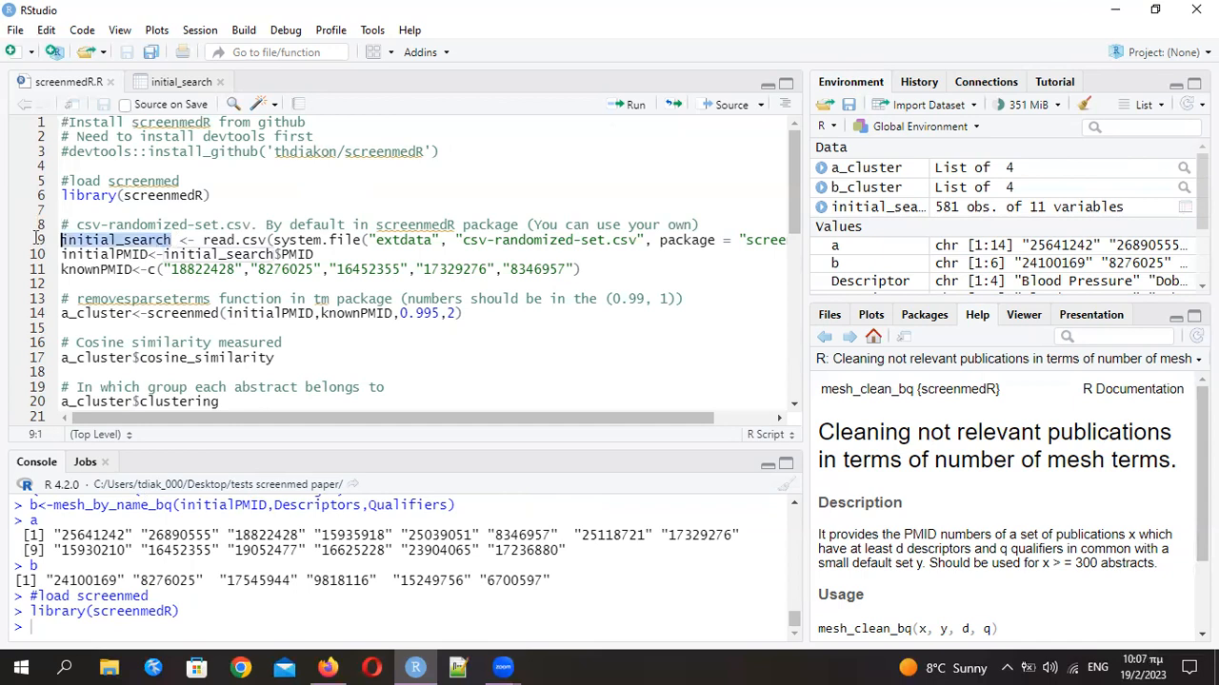
pyautogui.moveTo(153, 254)
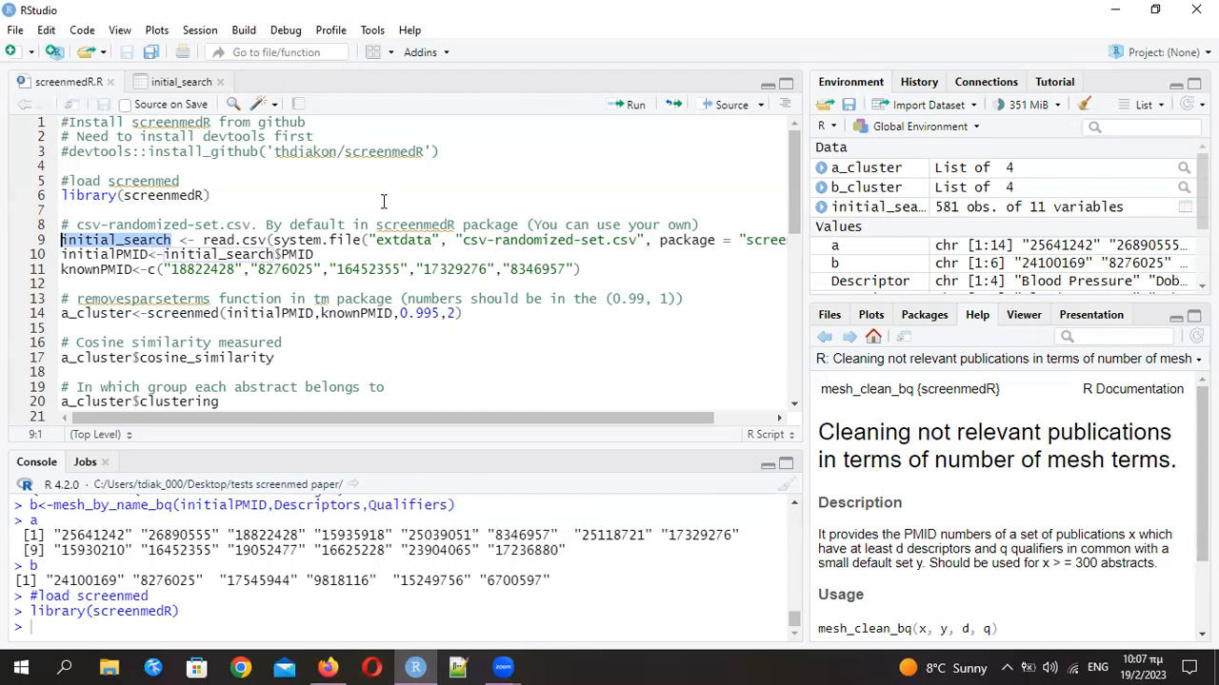
pyautogui.moveTo(249, 225)
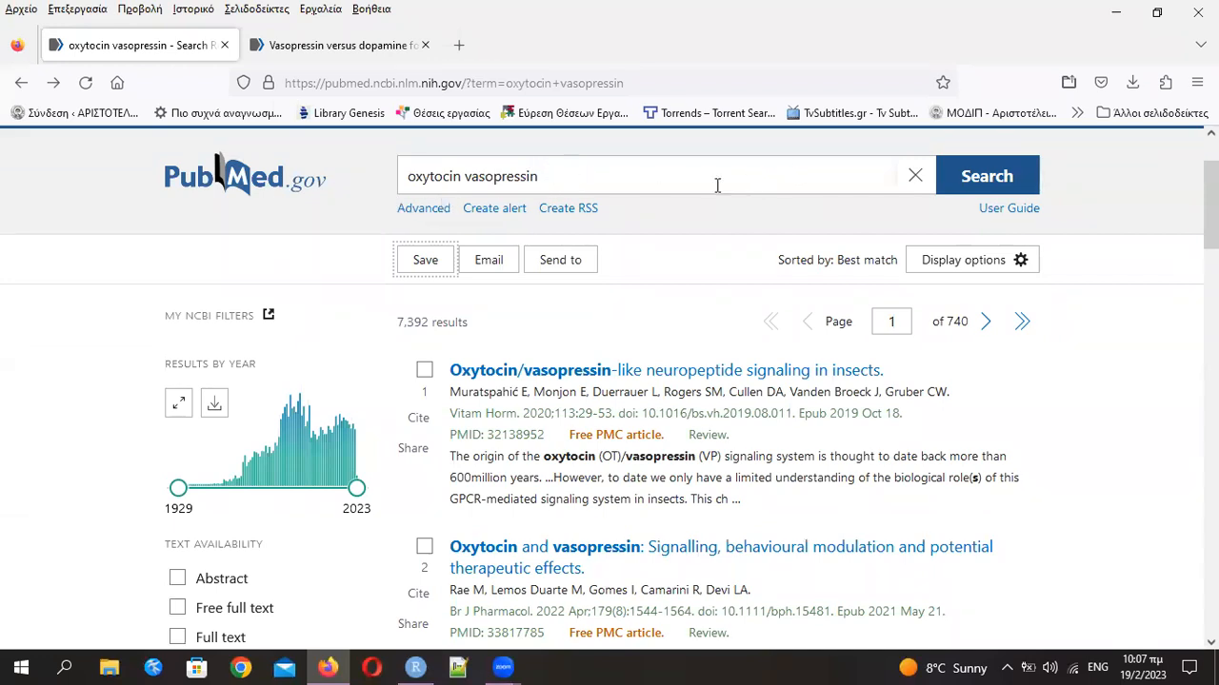
# Set PubMed to save all oxytocin vasopressin results in PMID format
pyautogui.click(425, 260)
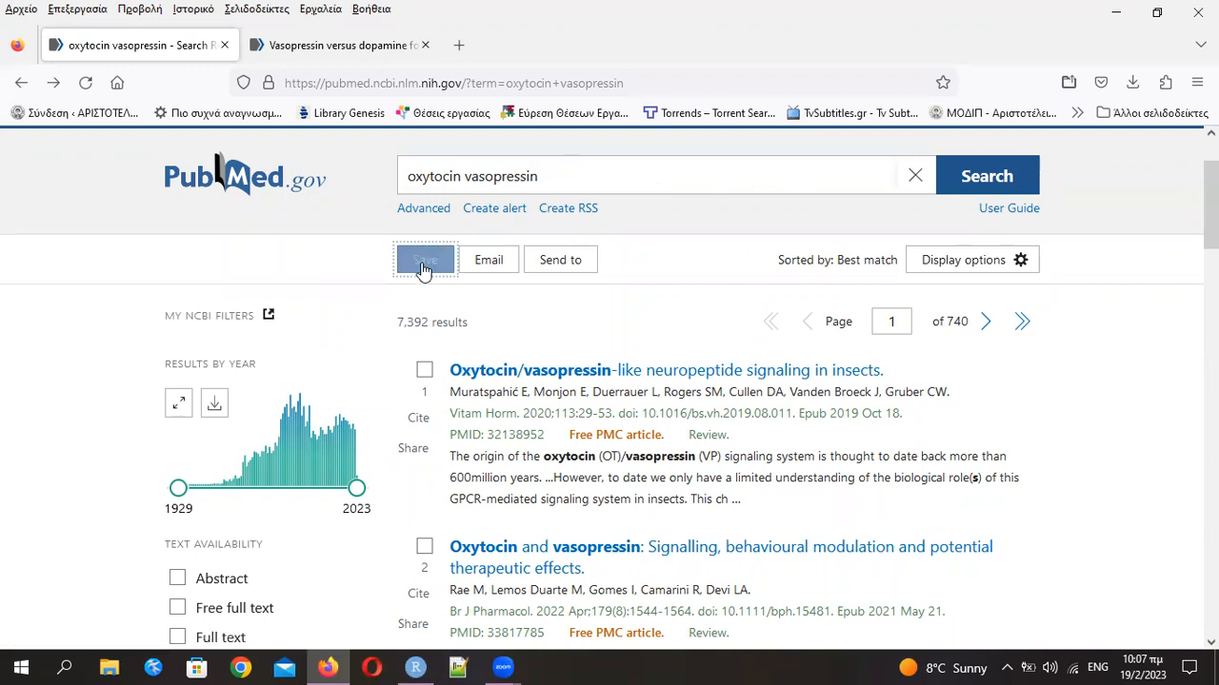
pyautogui.click(425, 260)
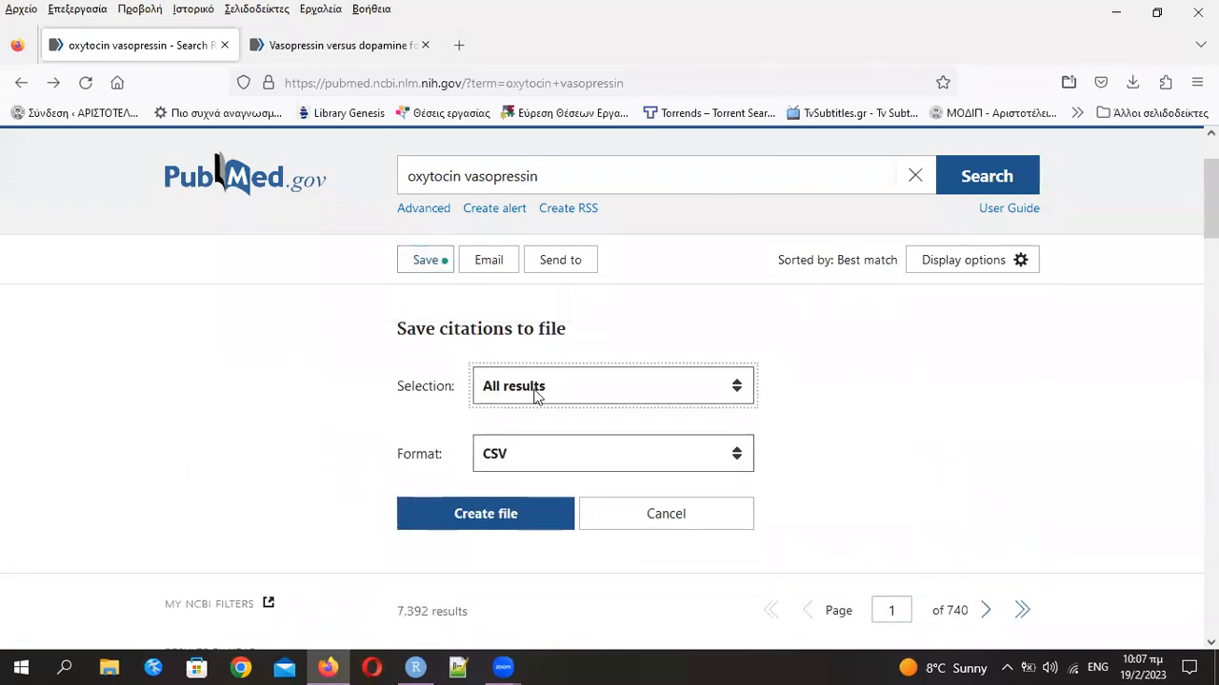
pyautogui.moveTo(547, 472)
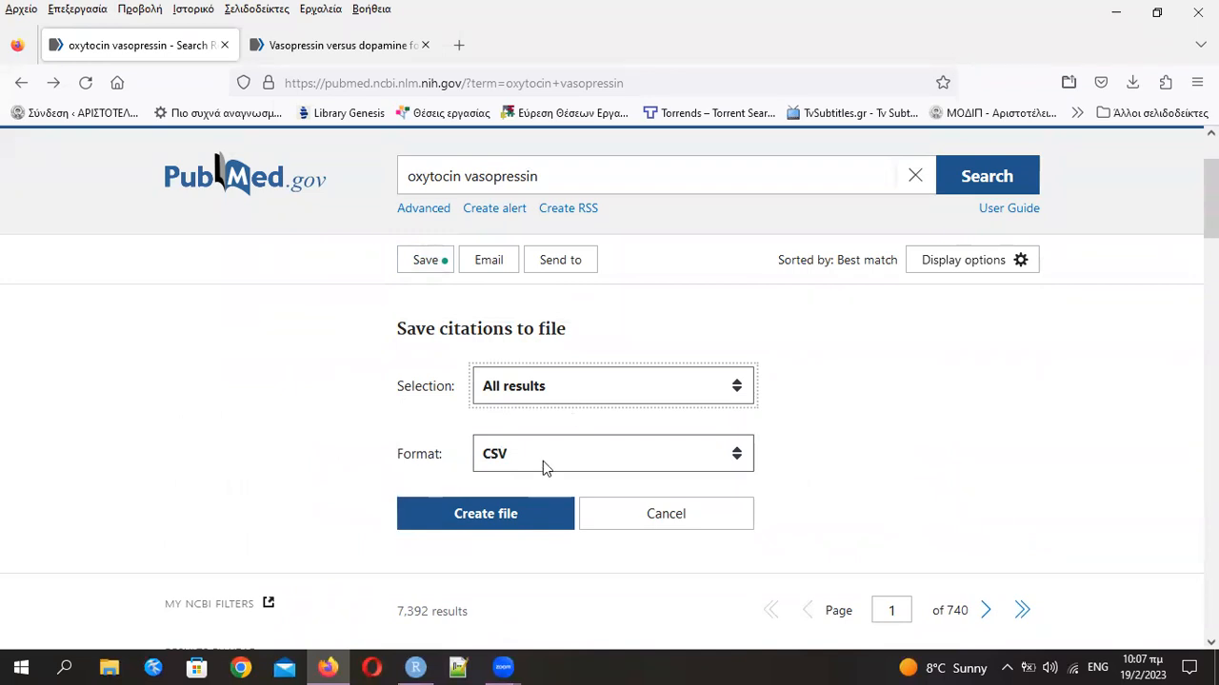
pyautogui.moveTo(545, 473)
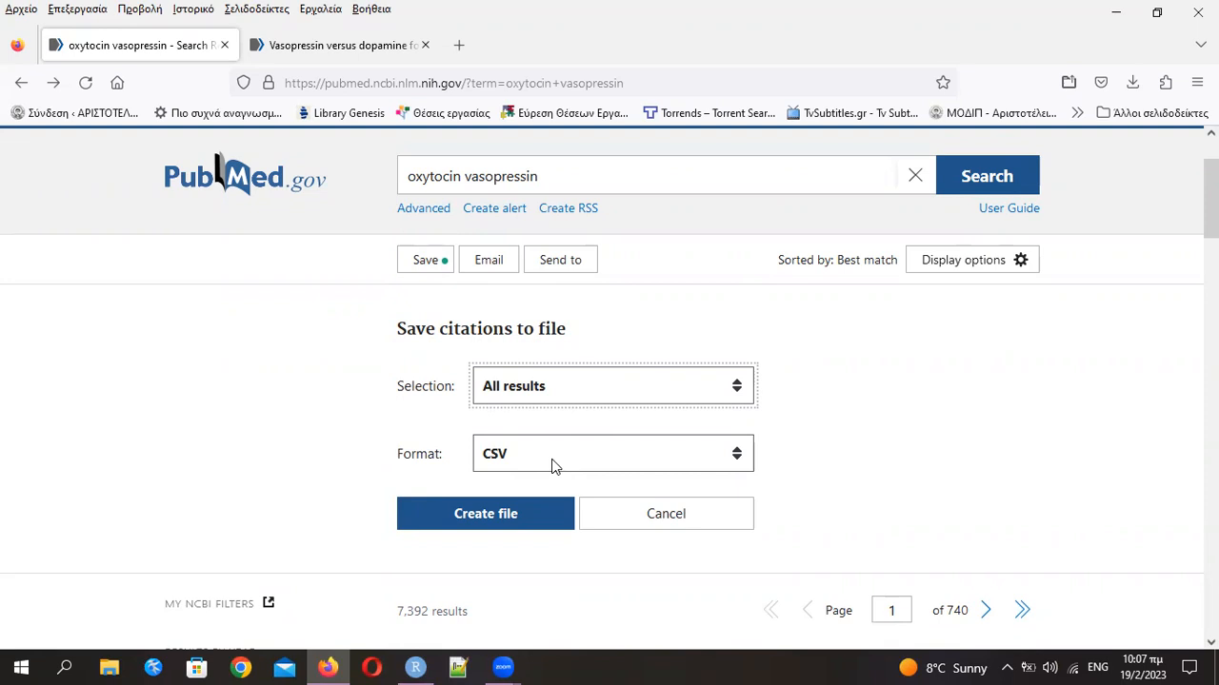
pyautogui.click(613, 453)
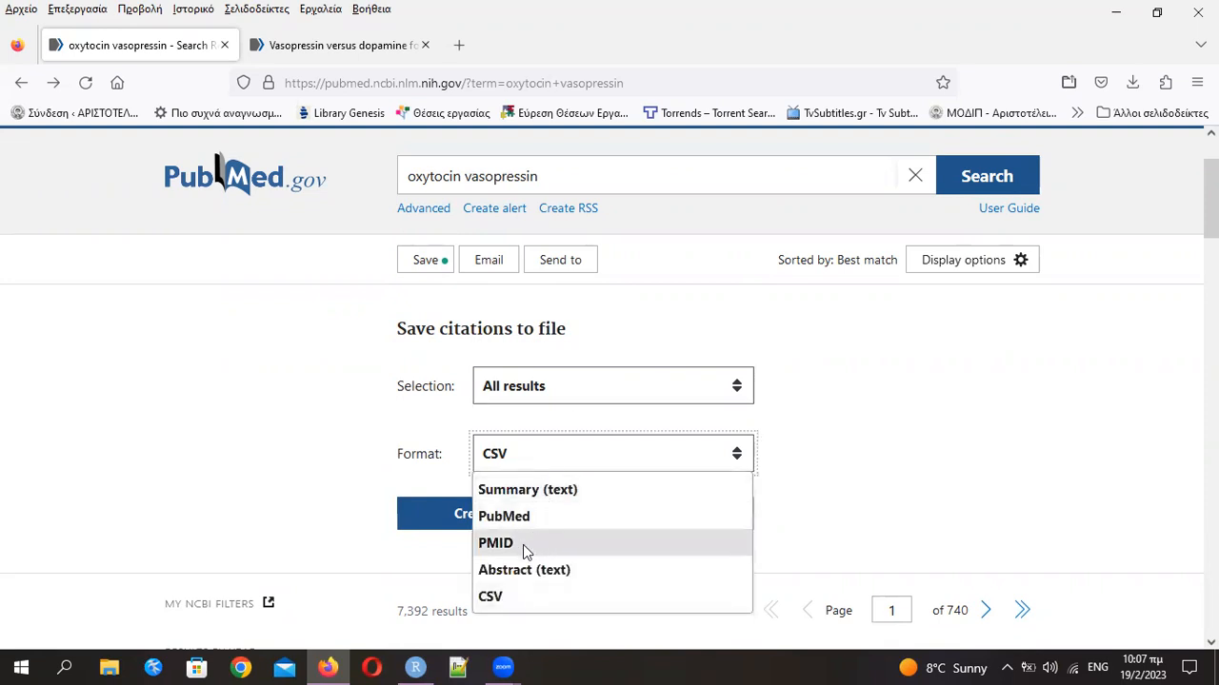
pyautogui.click(495, 543)
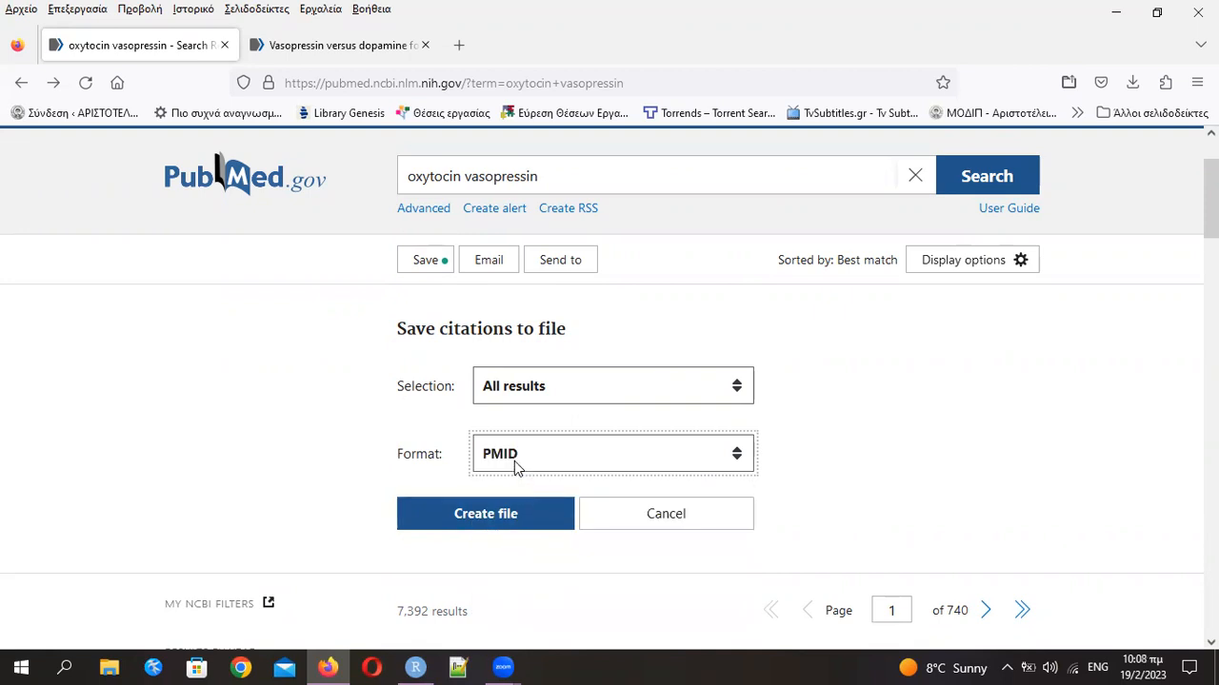
pyautogui.moveTo(519, 502)
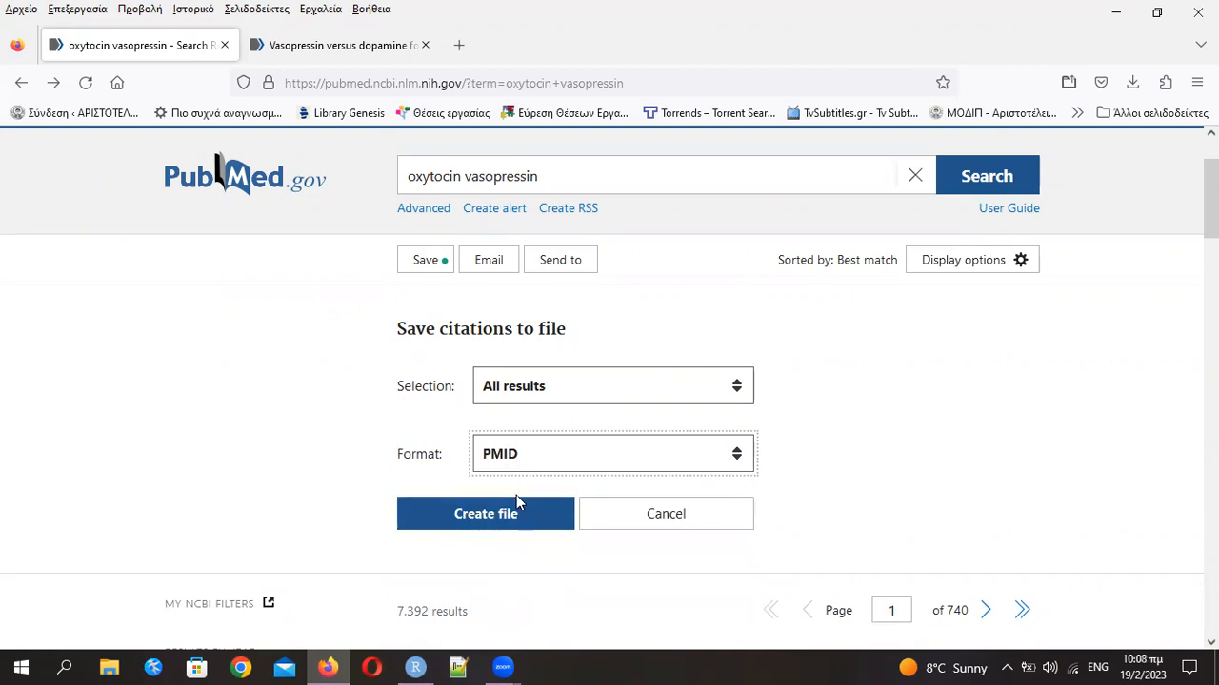
pyautogui.moveTo(543, 461)
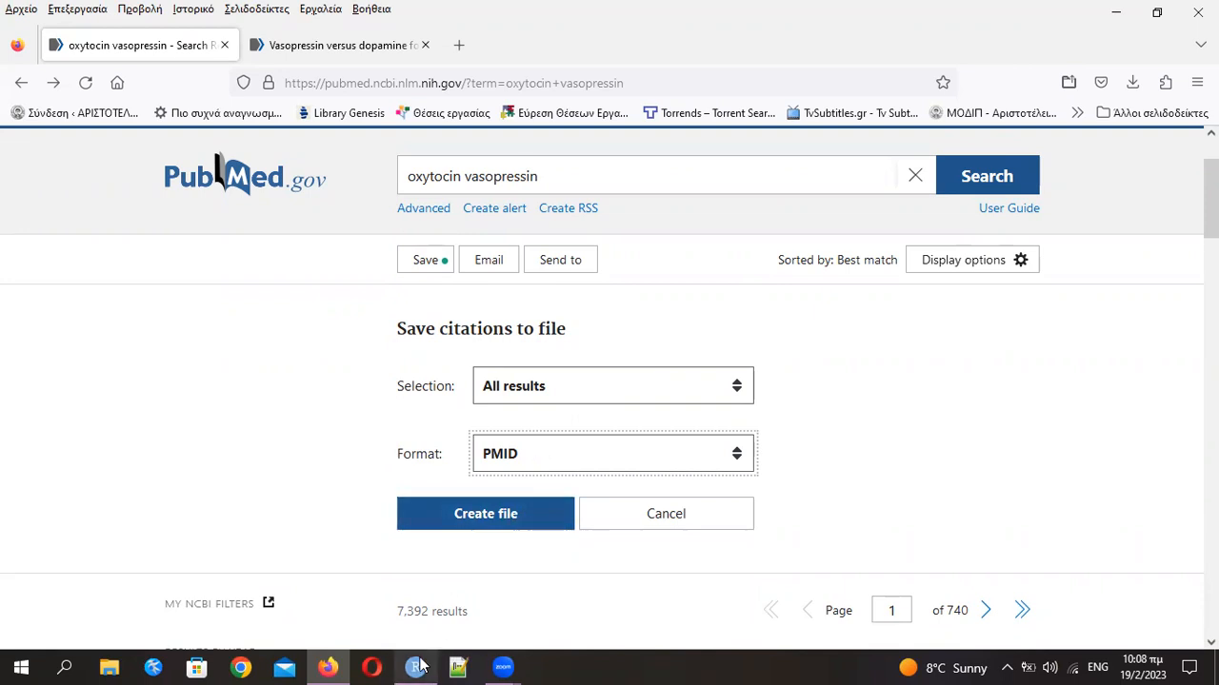
pyautogui.click(414, 666)
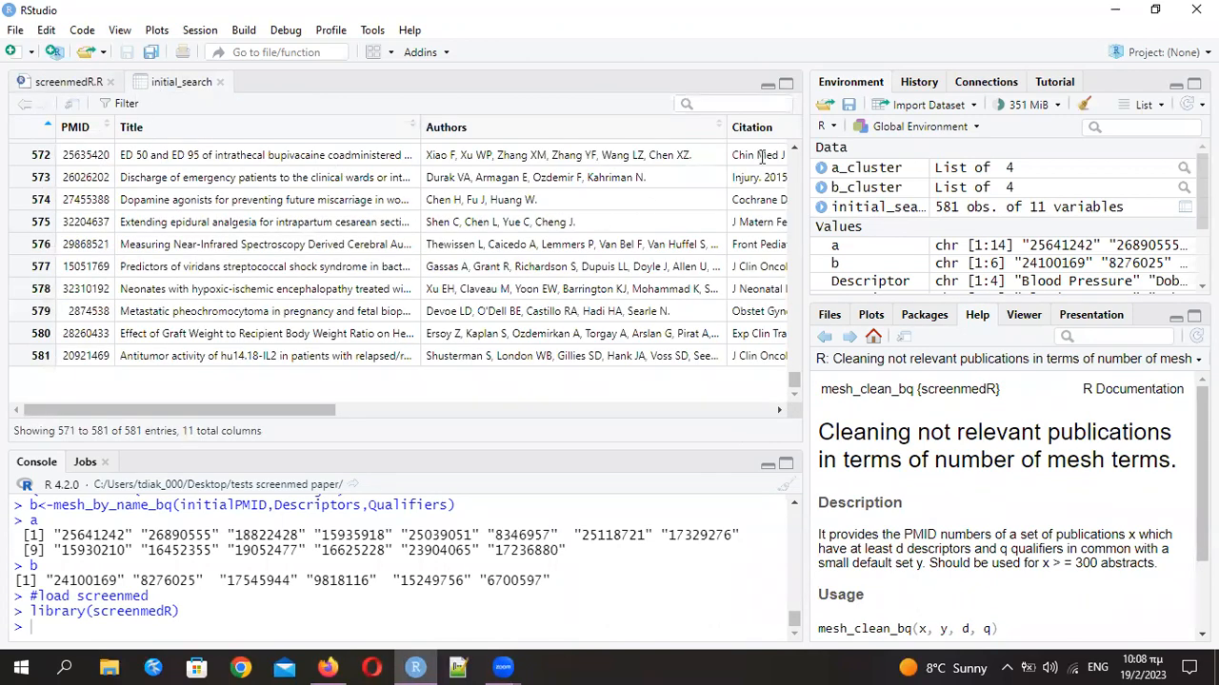
pyautogui.moveTo(210, 221)
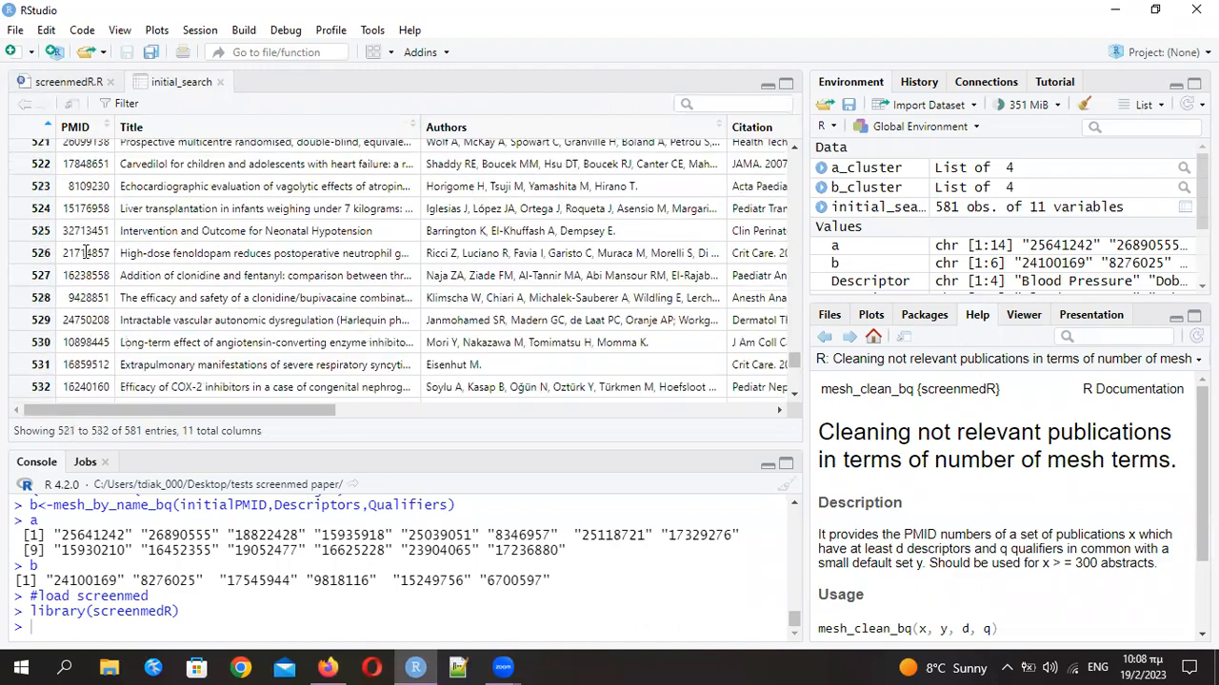
# Scroll through the 581-row initial_search table, then return to screenmedR.R
pyautogui.scroll(-3)
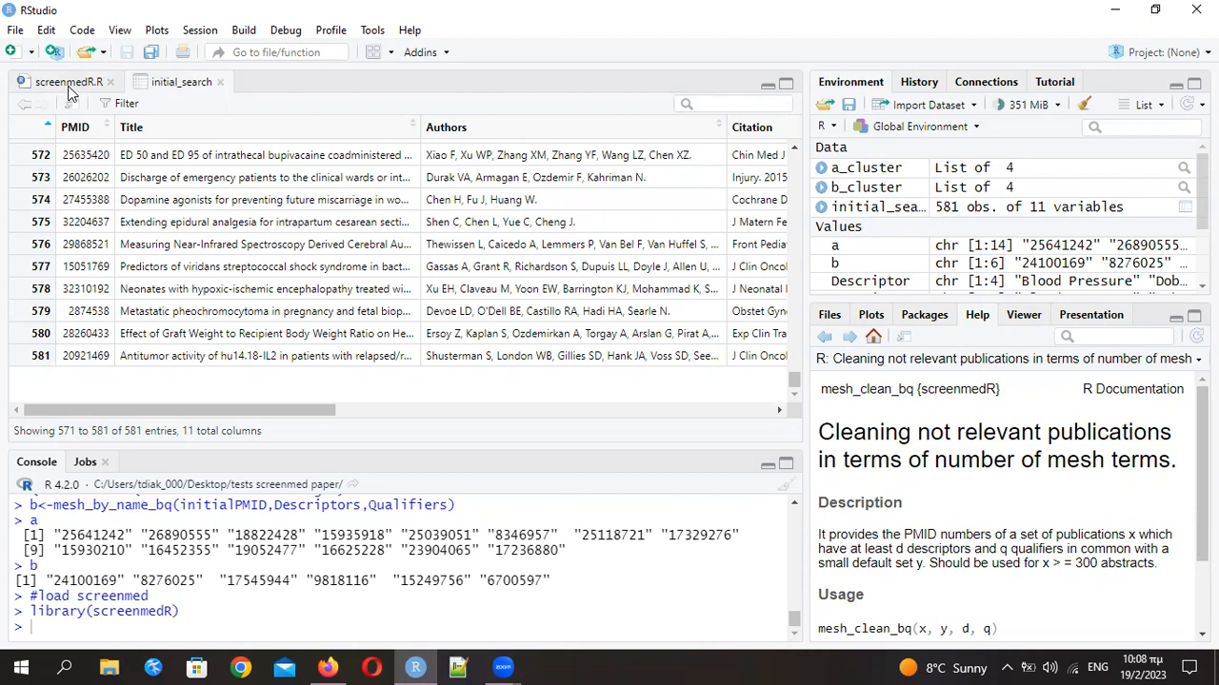
pyautogui.click(67, 82)
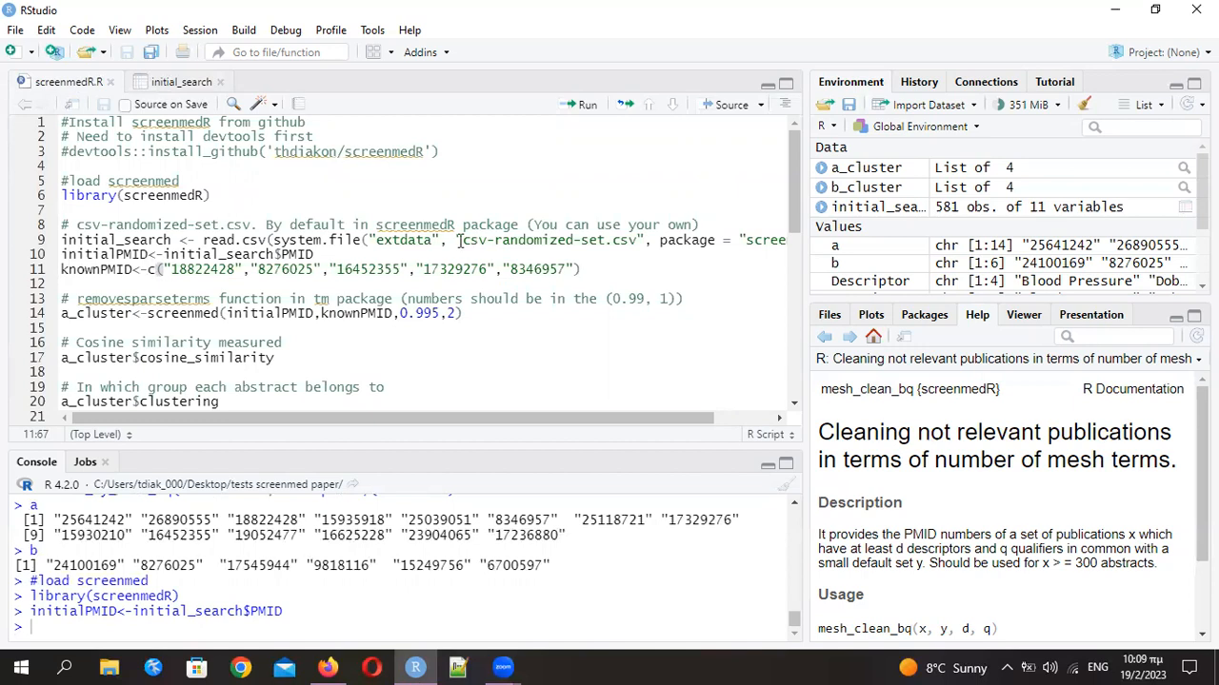
pyautogui.moveTo(217, 313)
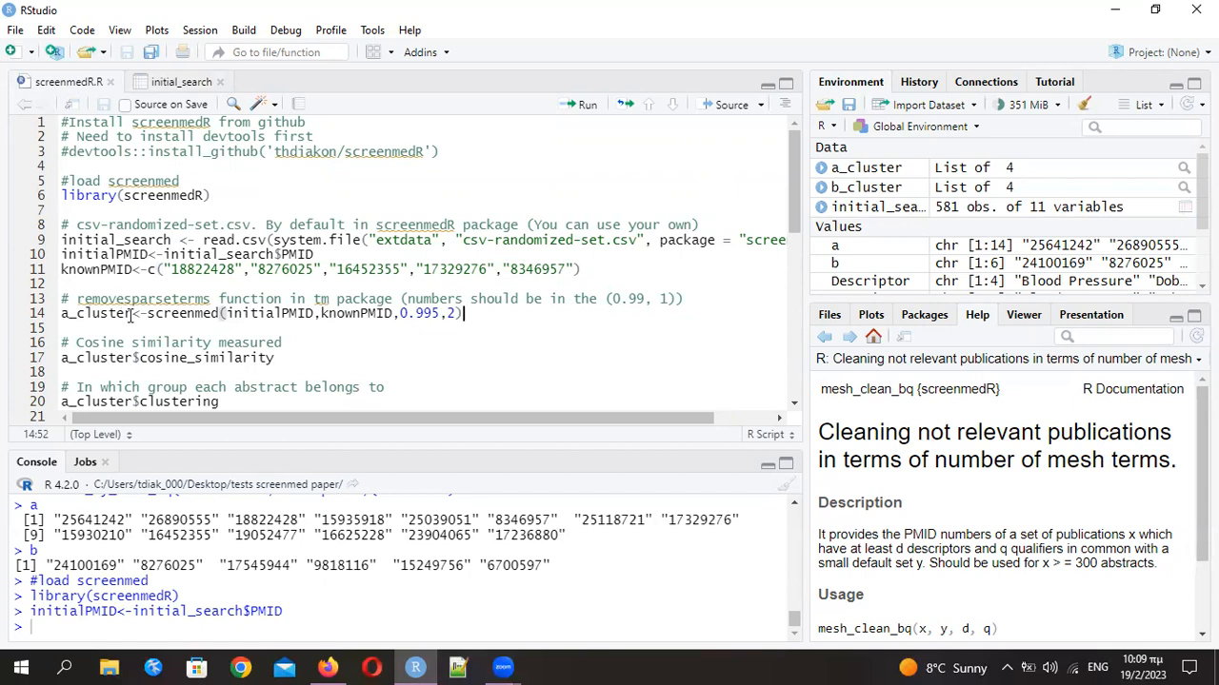
pyautogui.doubleClick(95, 314)
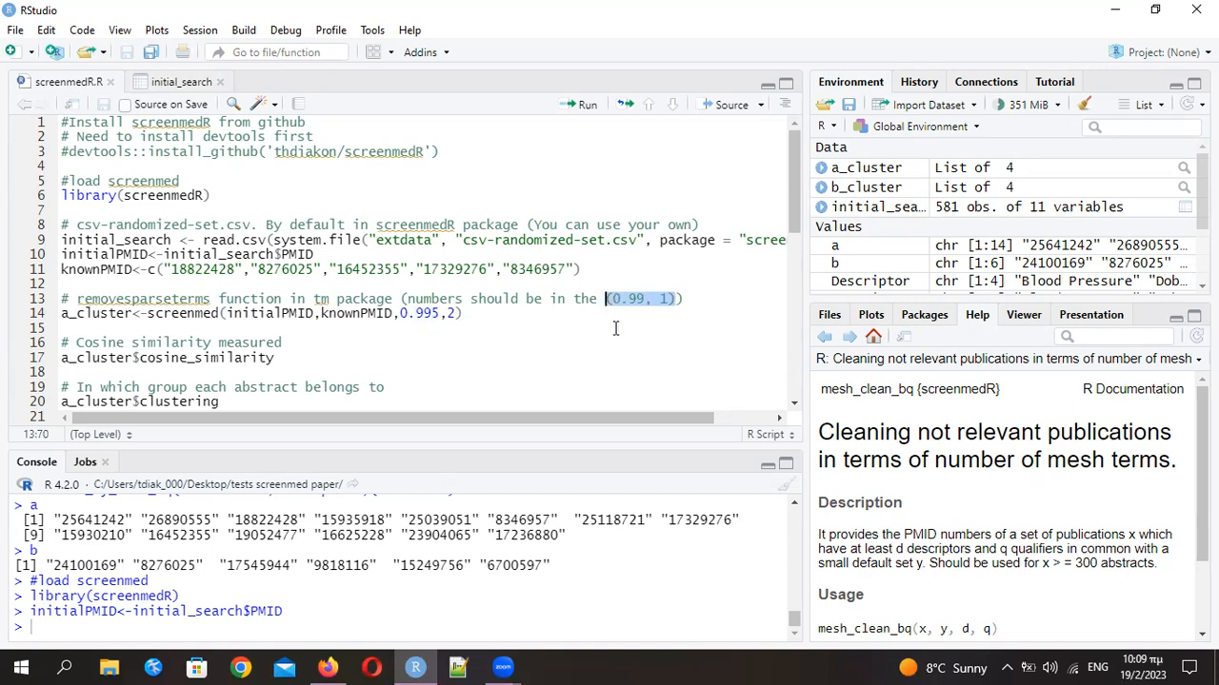
pyautogui.click(210, 298)
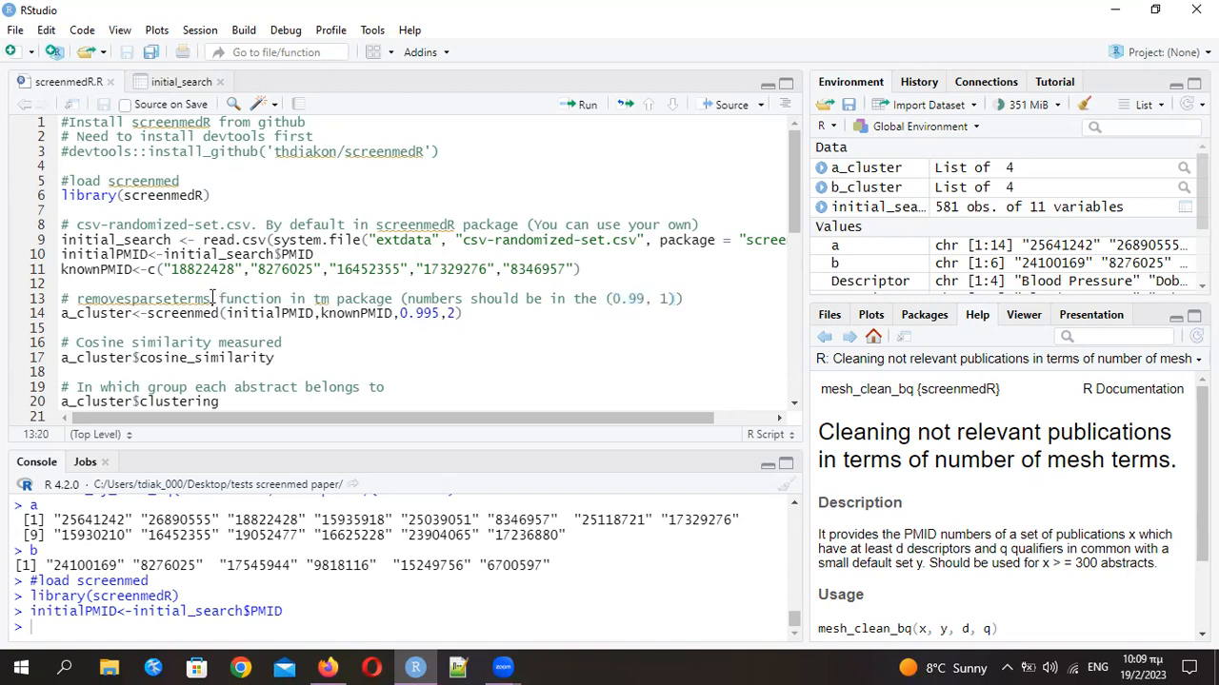
pyautogui.doubleClick(143, 298)
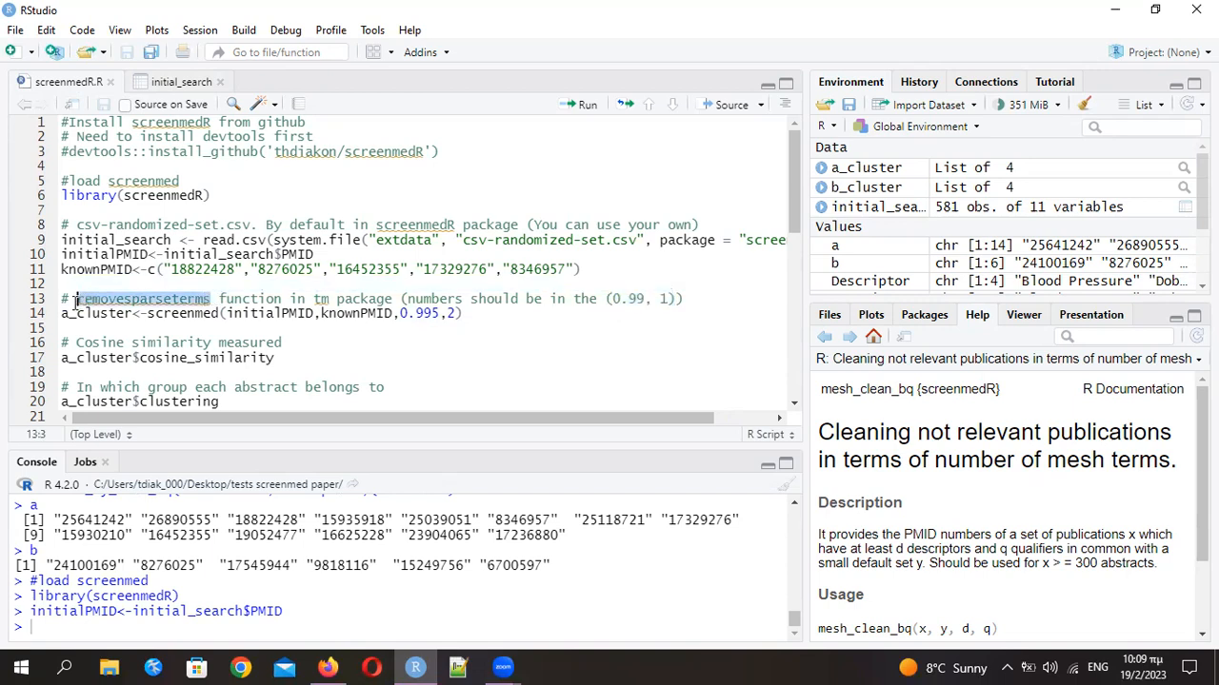
pyautogui.click(320, 298)
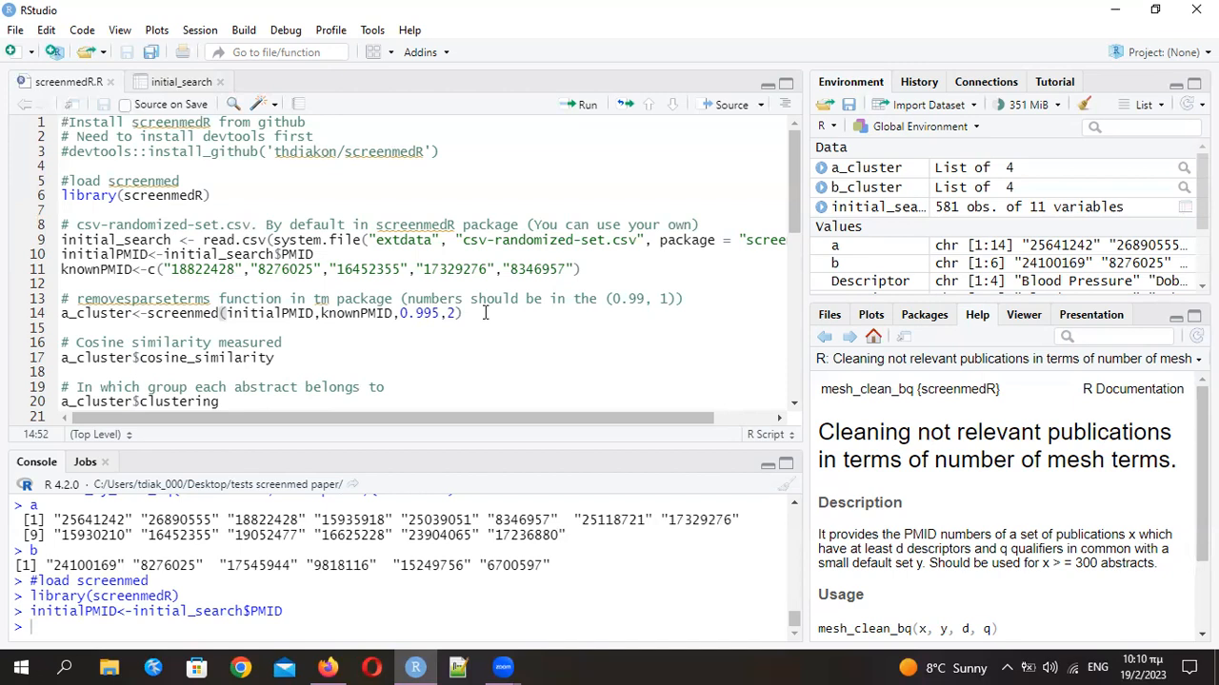
pyautogui.click(461, 312)
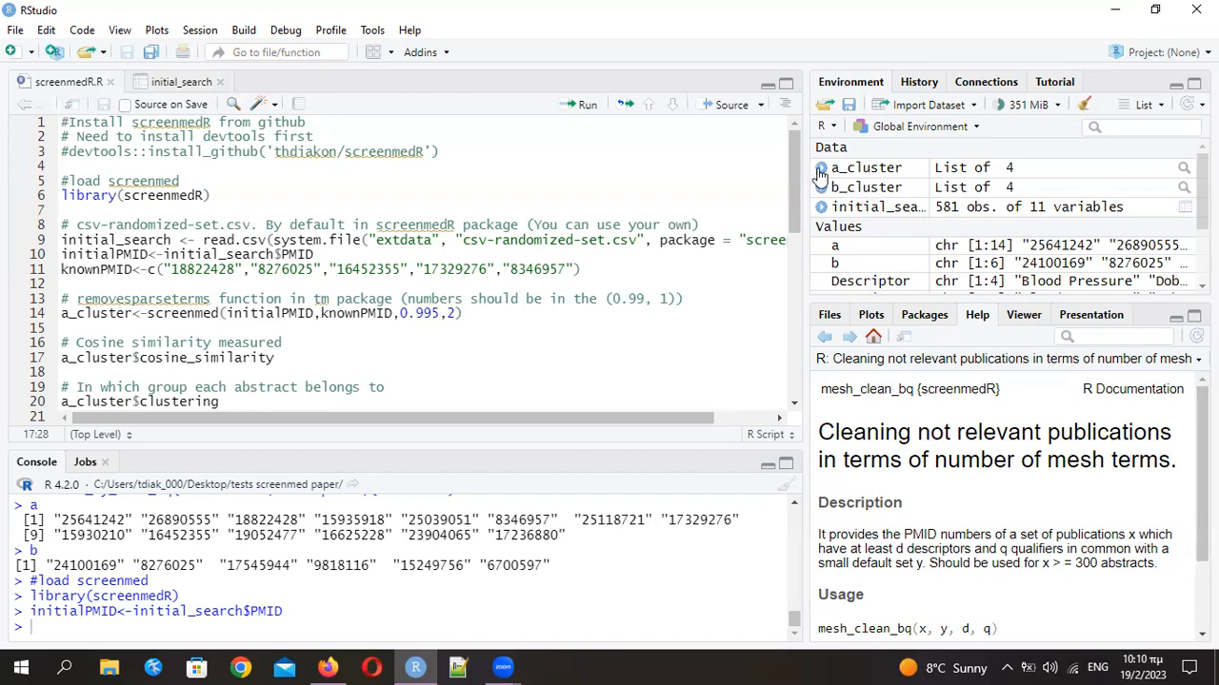
# Expand a_cluster and run a_cluster$cosine_similarity, giving 0.7043915 and 0.4079789
pyautogui.click(820, 167)
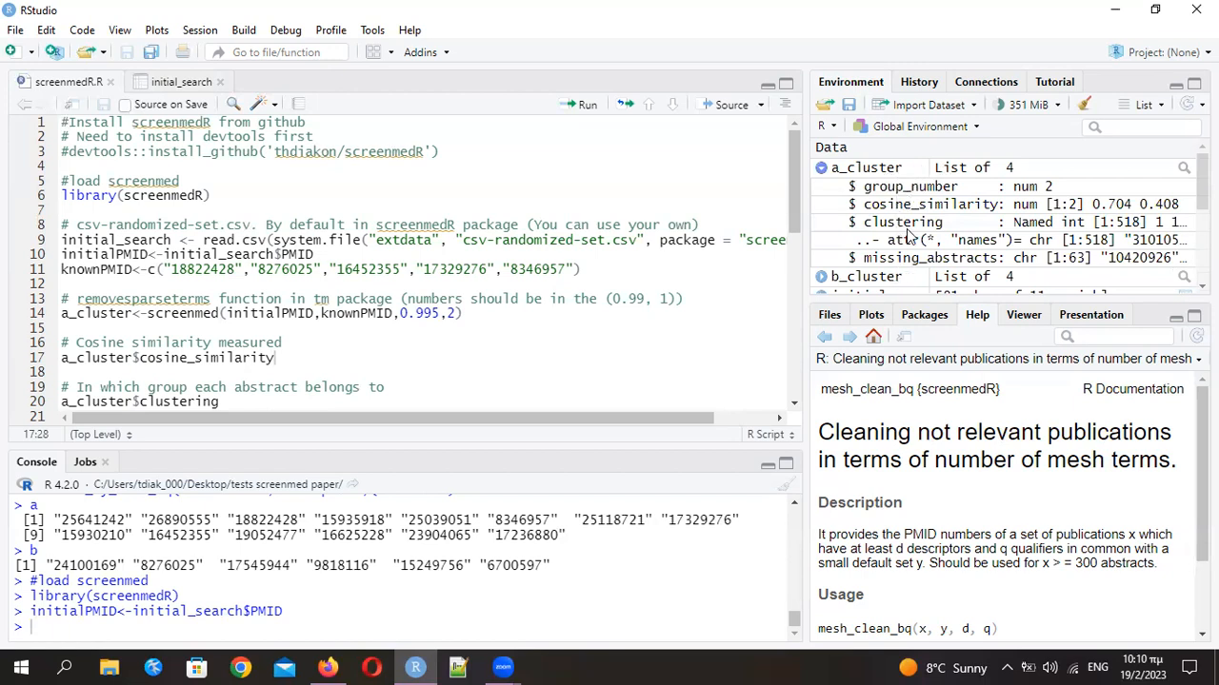
pyautogui.moveTo(954, 195)
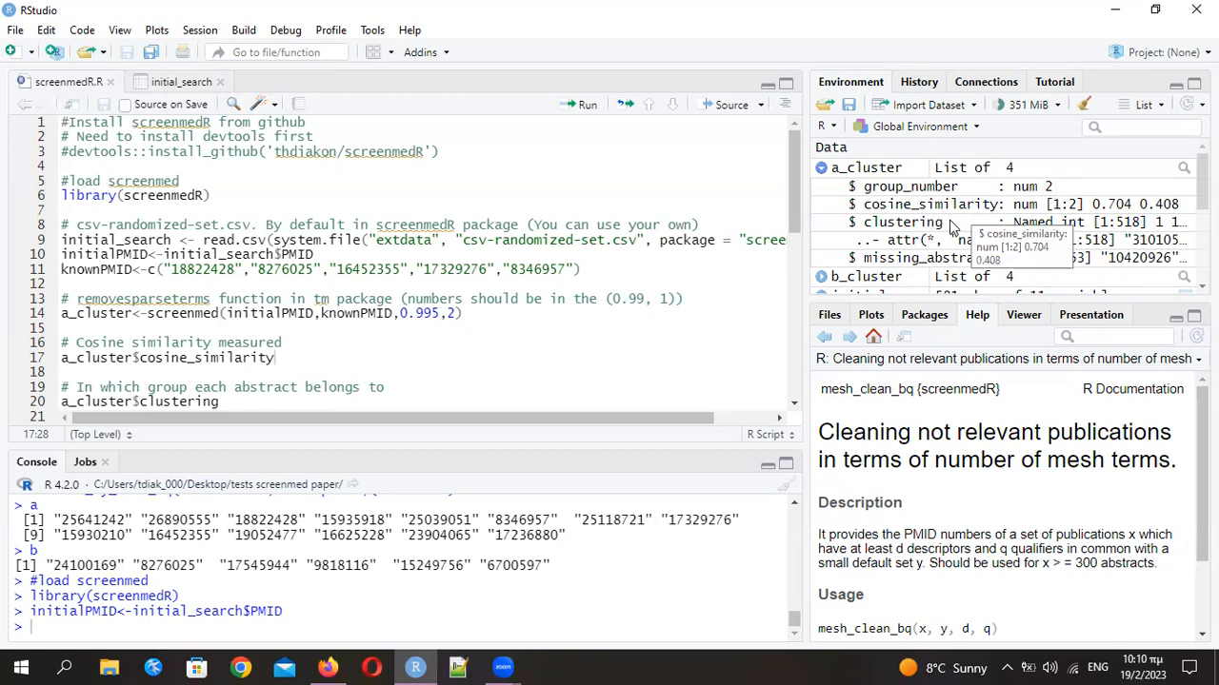
pyautogui.moveTo(363, 348)
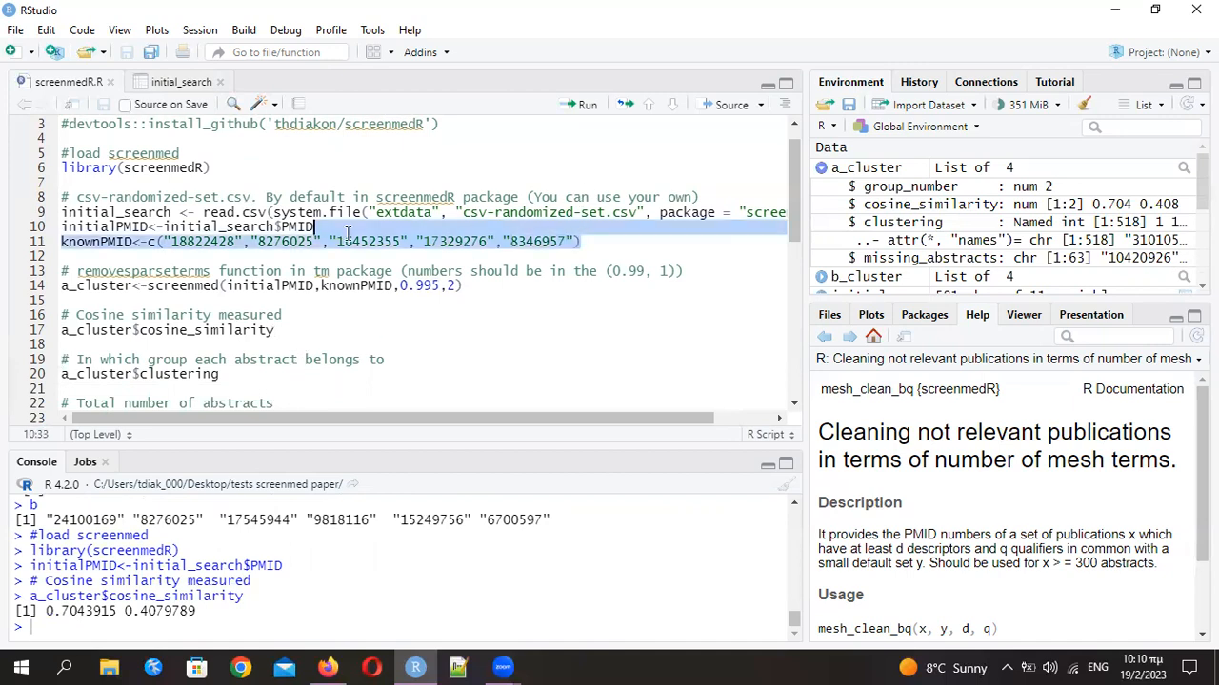
pyautogui.click(152, 241)
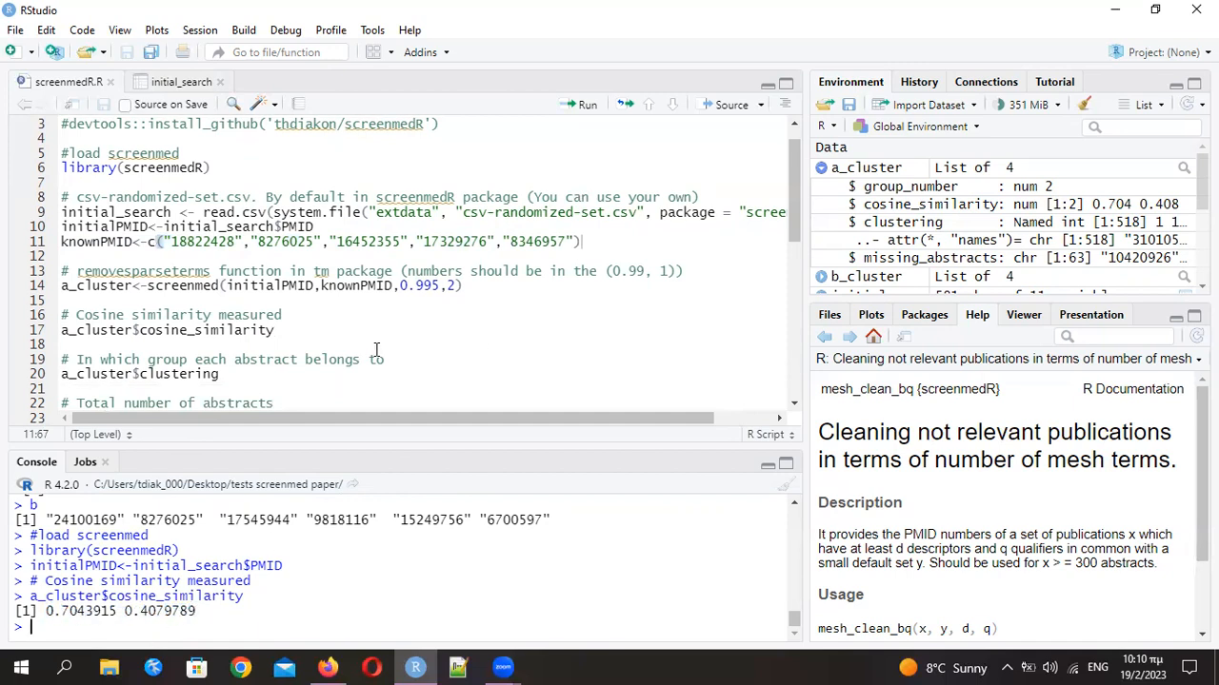
pyautogui.moveTo(389, 335)
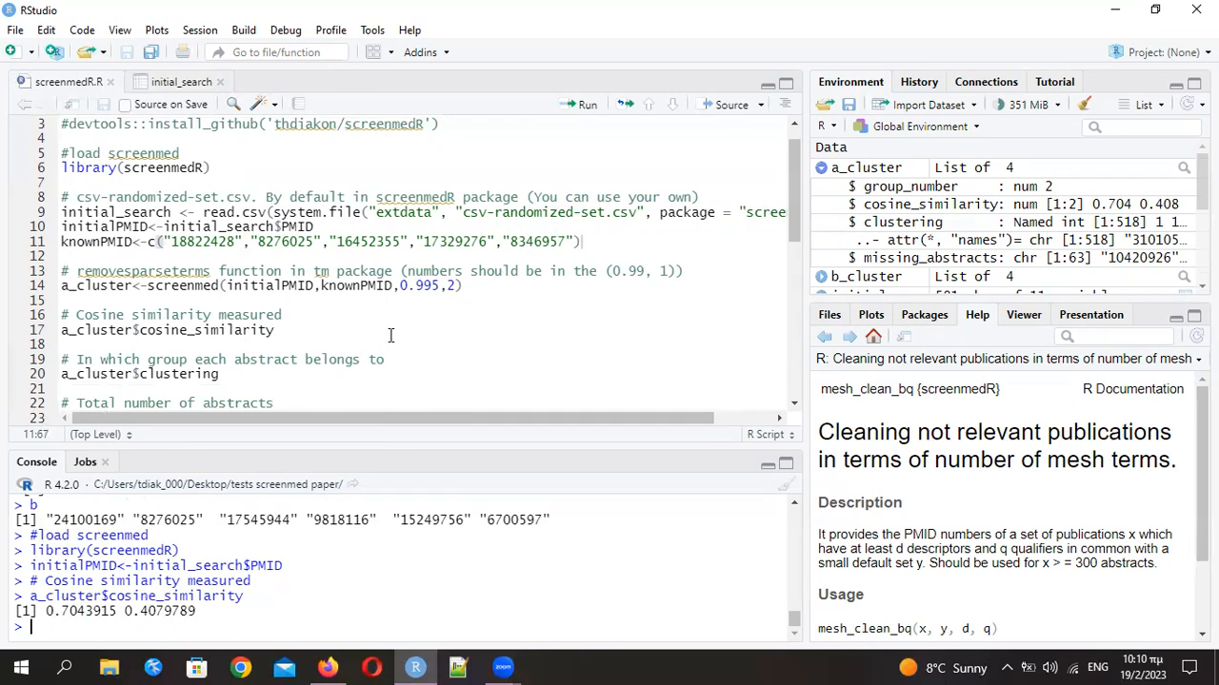
pyautogui.click(393, 335)
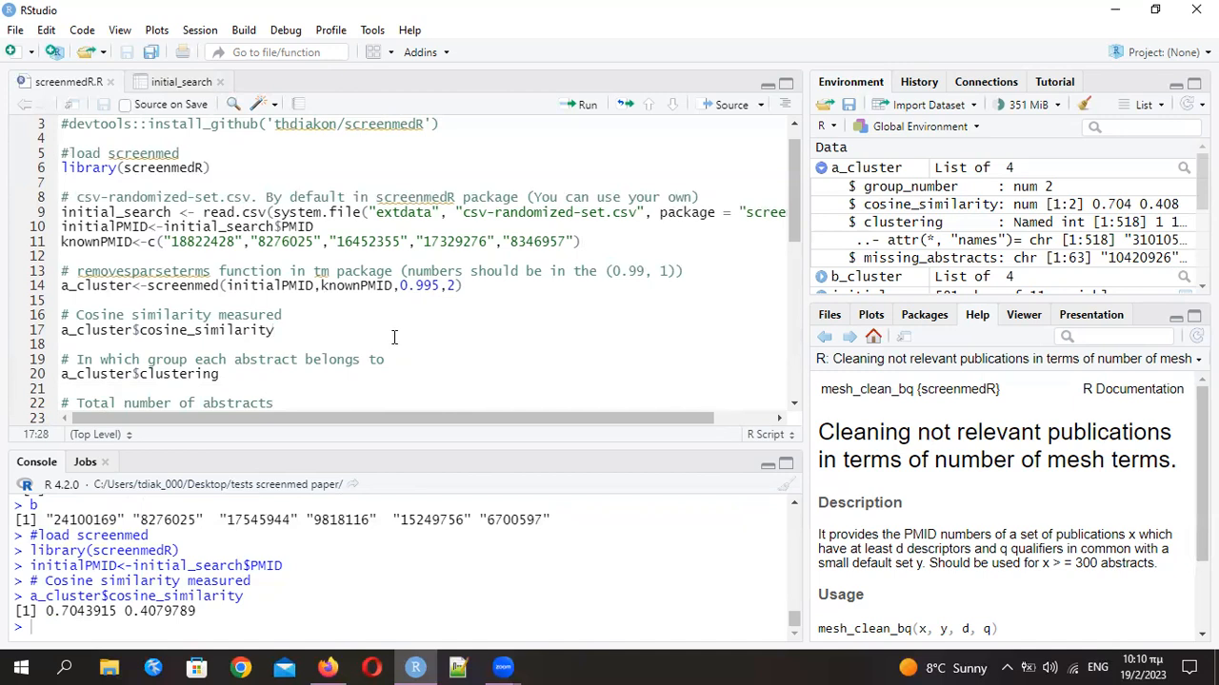
pyautogui.doubleClick(162, 610)
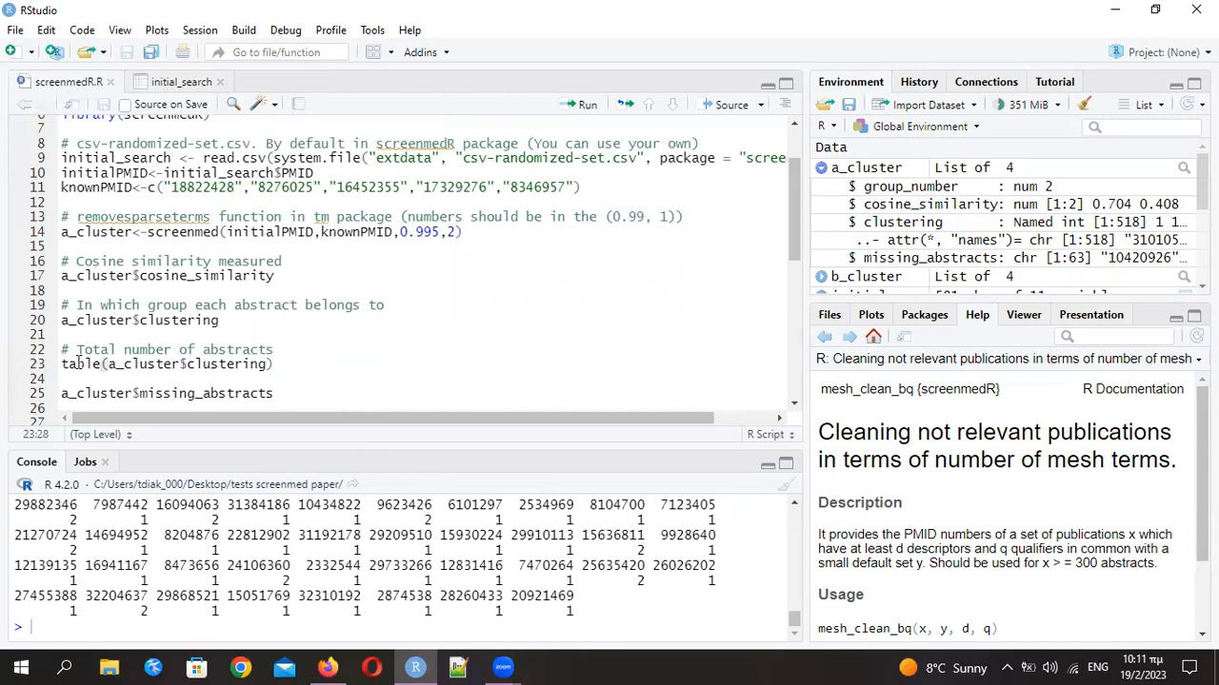
pyautogui.moveTo(328, 348)
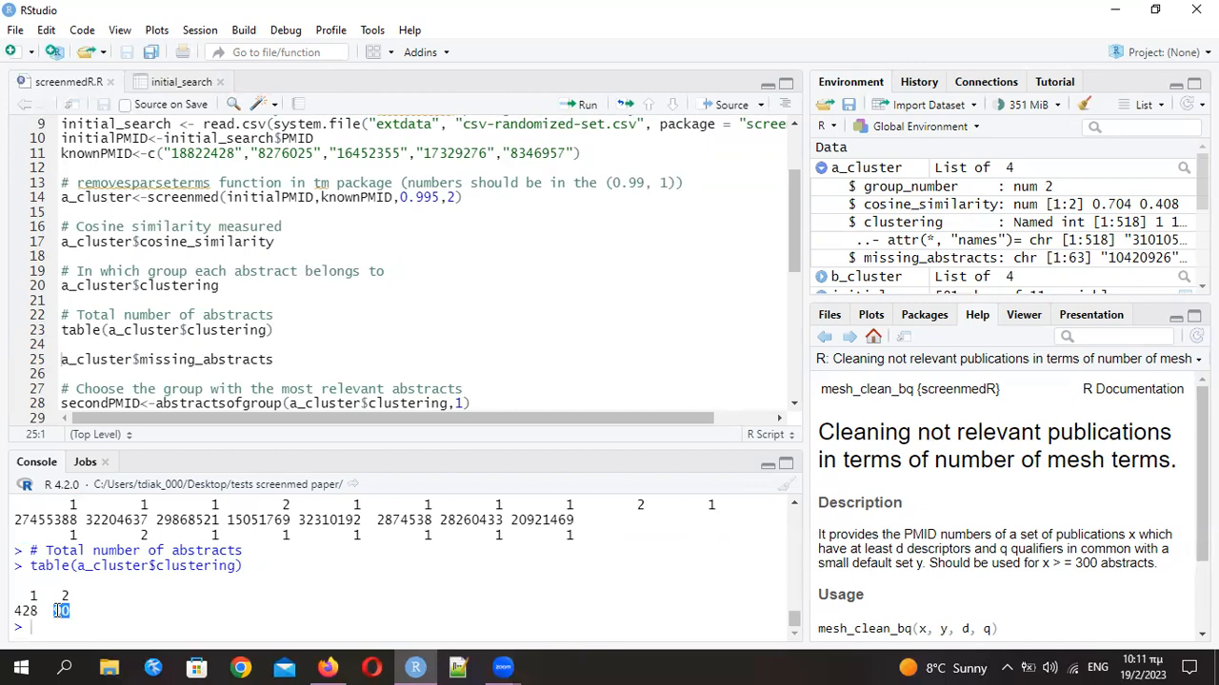
# Run the clustering, table and missing_abstracts lines: groups of 428 and 90, 63 missing PMIDs
pyautogui.scroll(-3)
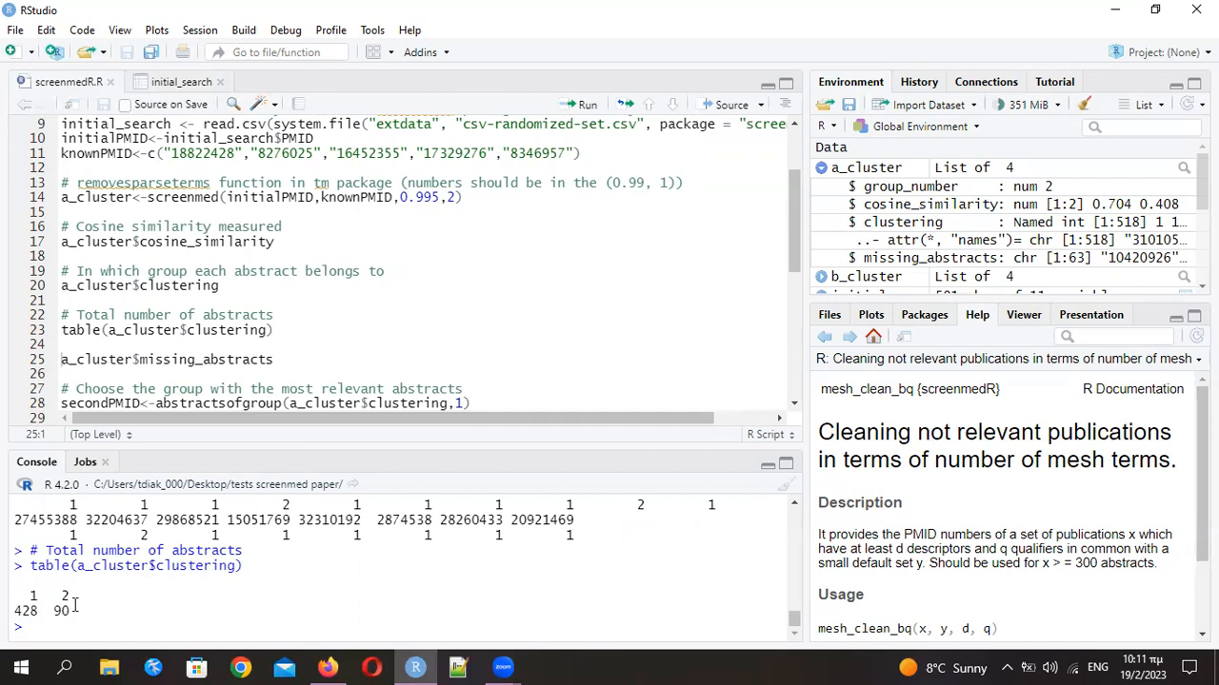
pyautogui.doubleClick(60, 610)
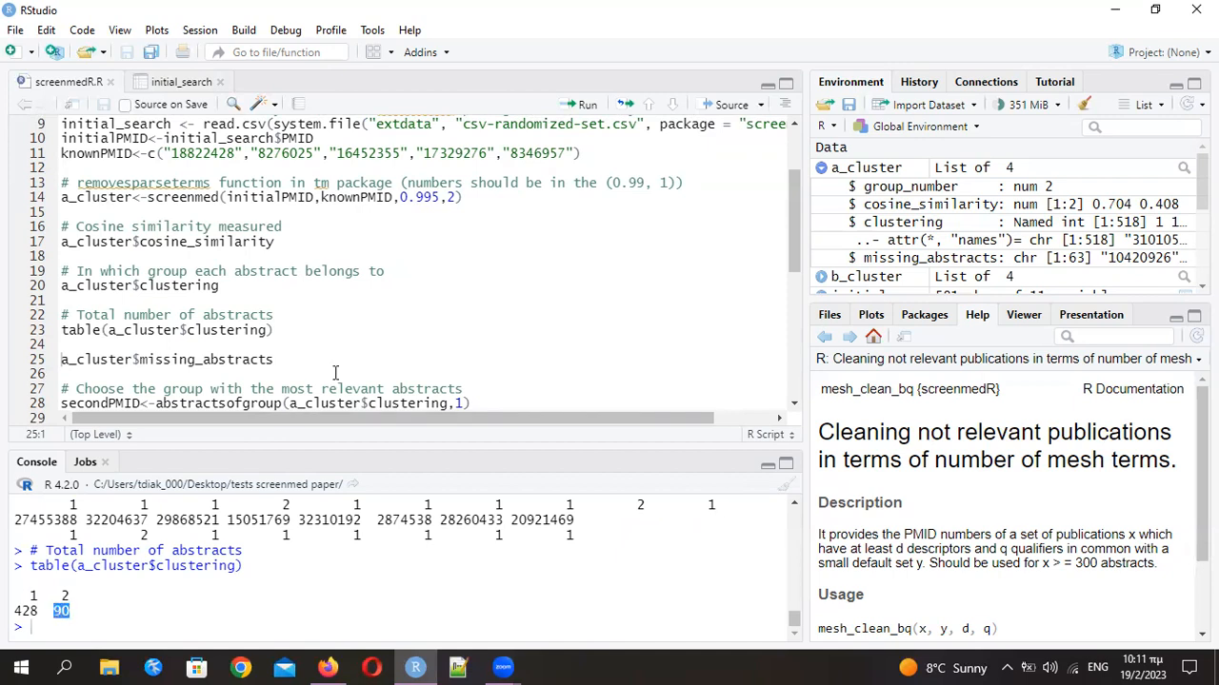
pyautogui.click(275, 359)
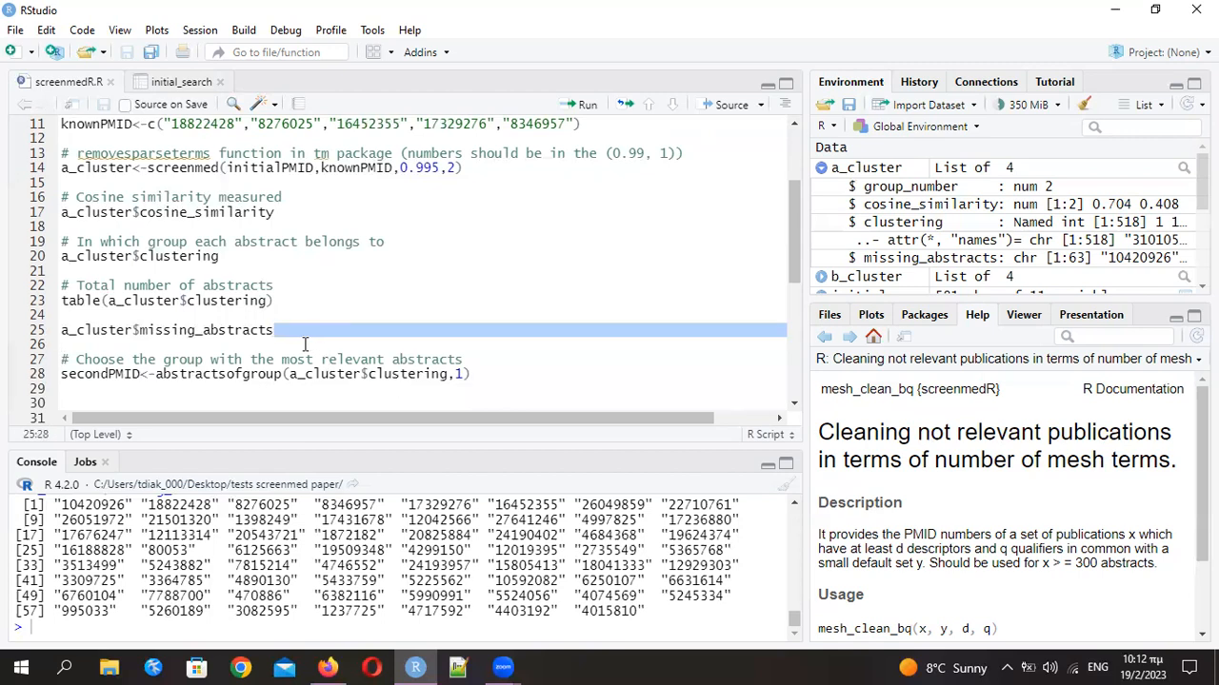
# Extract group 1's 428 PMIDs into secondPMID with abstractsofgroup
pyautogui.click(470, 374)
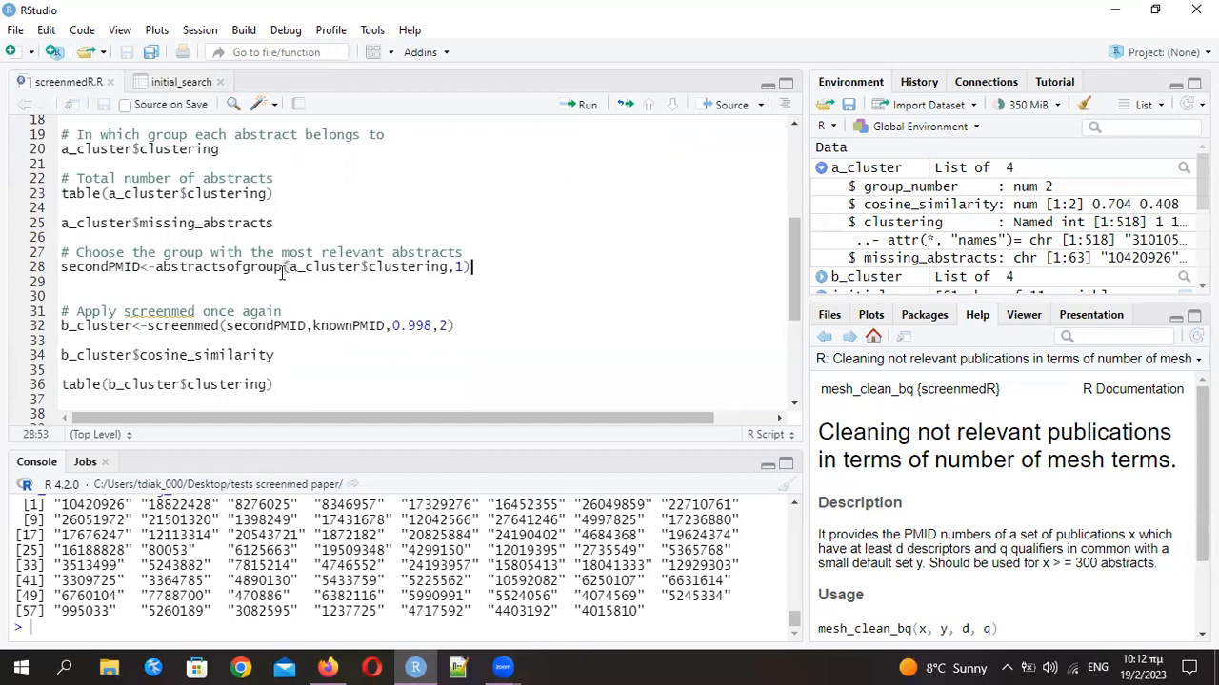
pyautogui.doubleClick(229, 267)
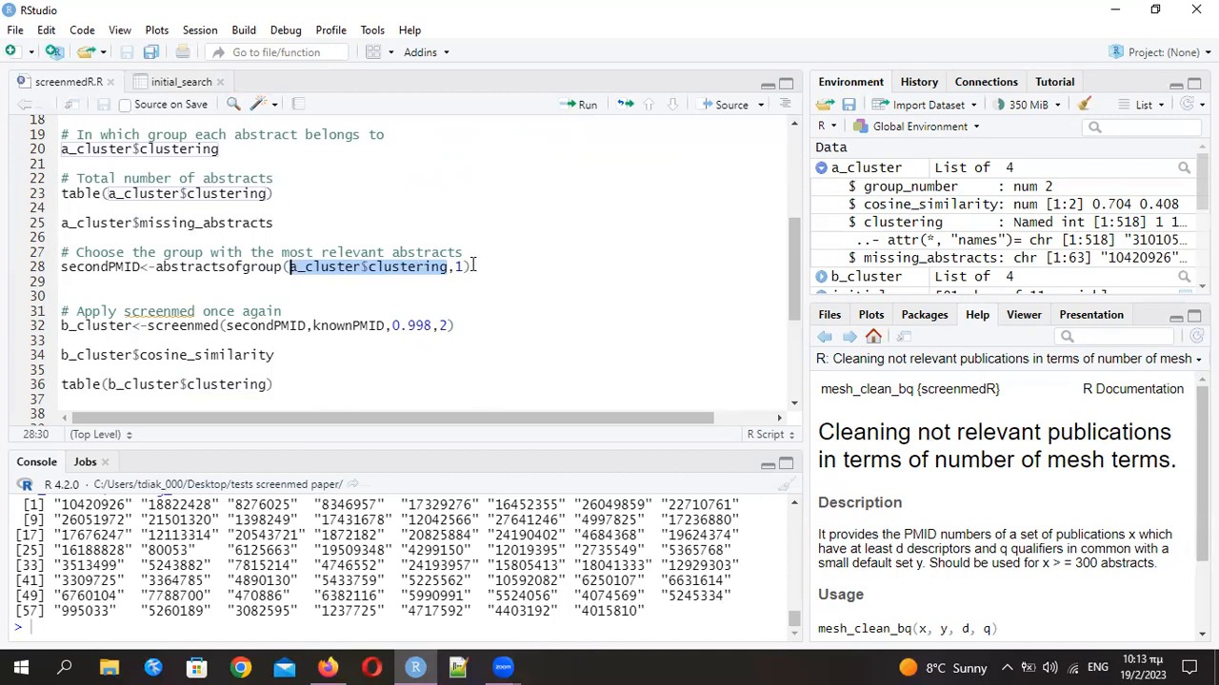
pyautogui.click(481, 267)
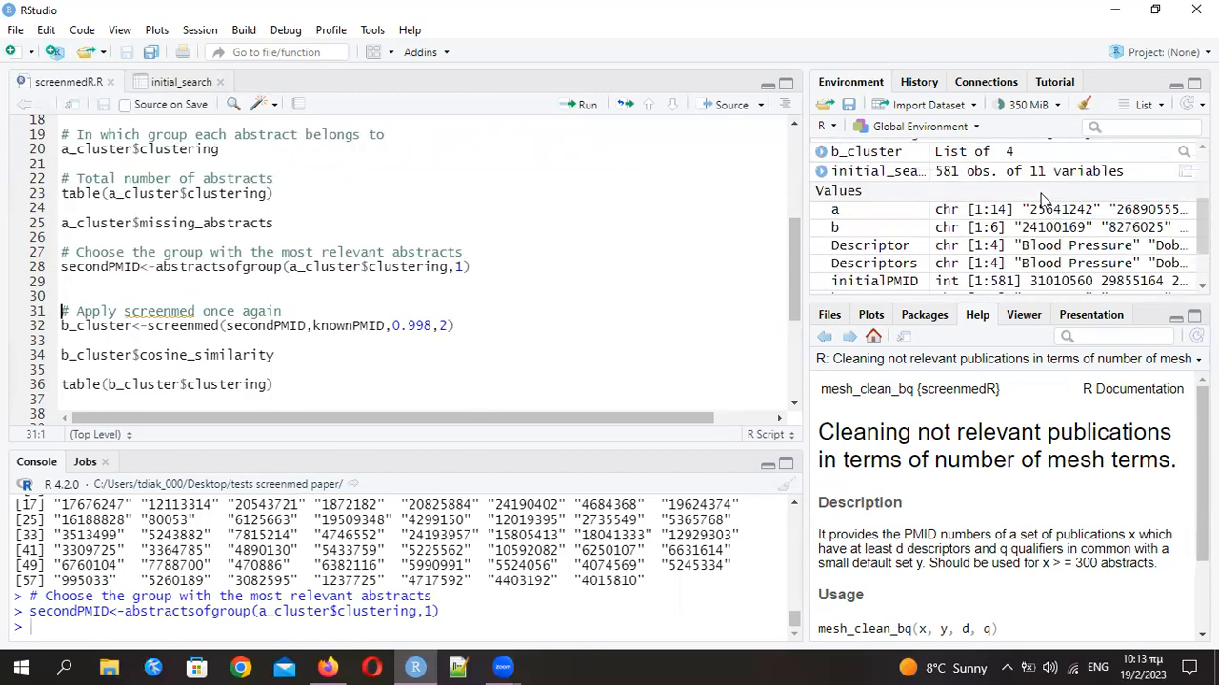
pyautogui.scroll(-3)
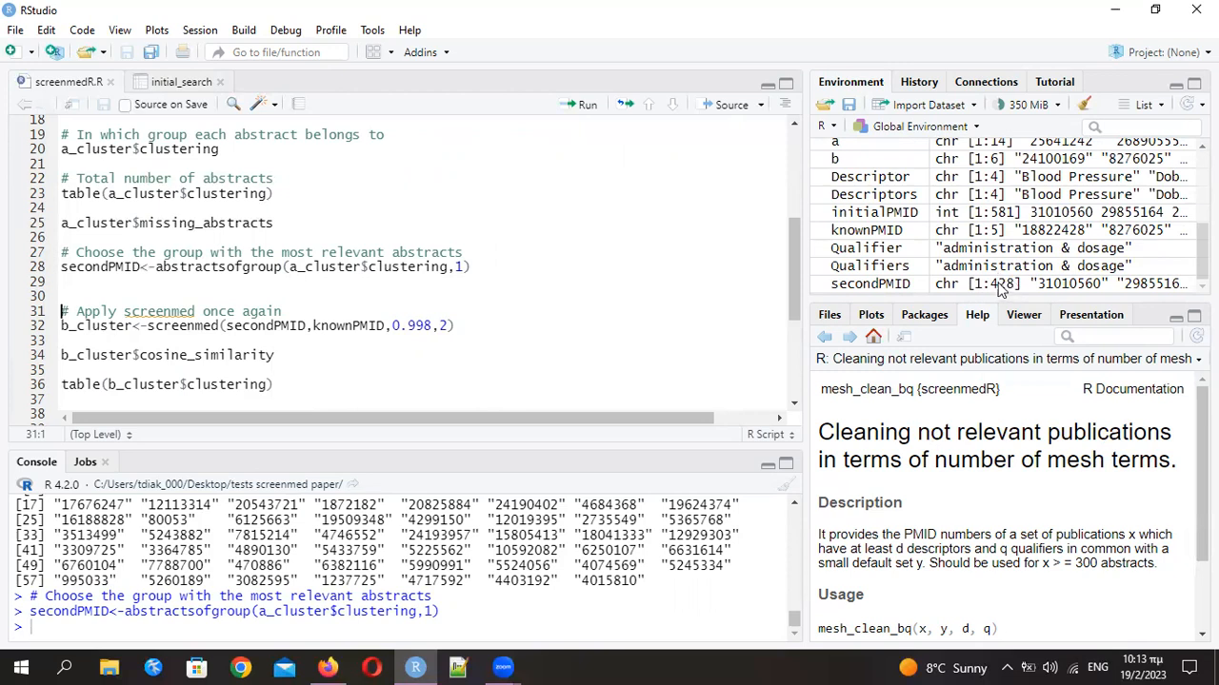
pyautogui.moveTo(1006, 290)
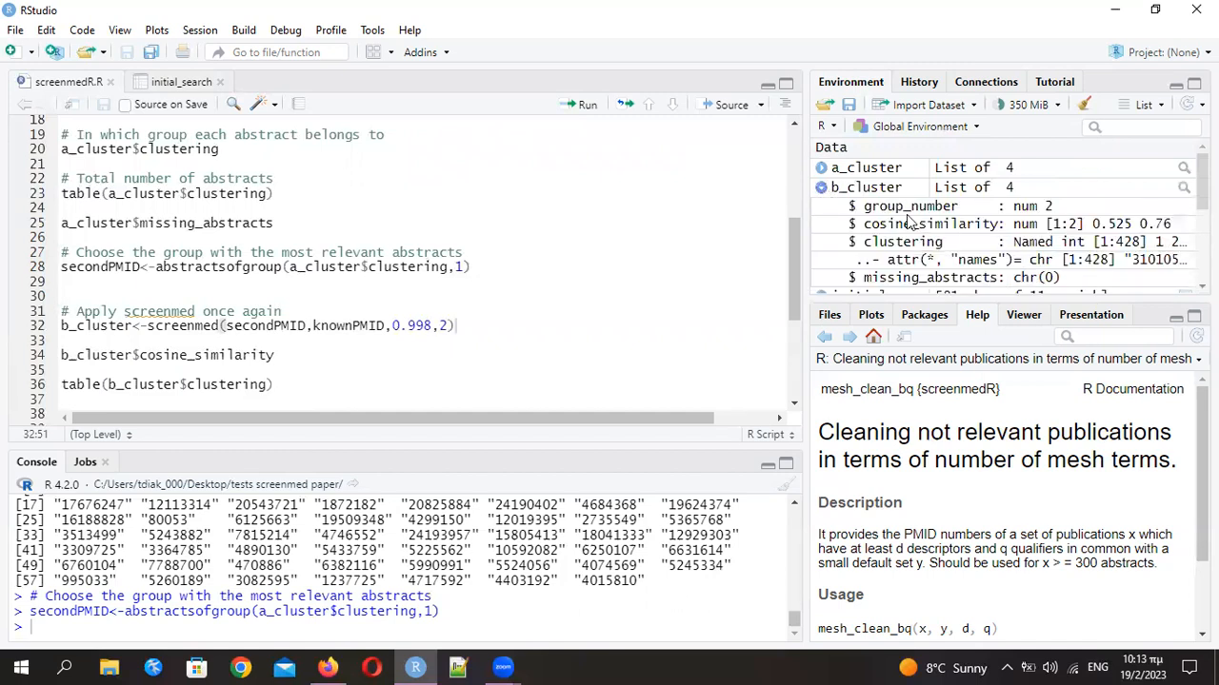
pyautogui.moveTo(1078, 283)
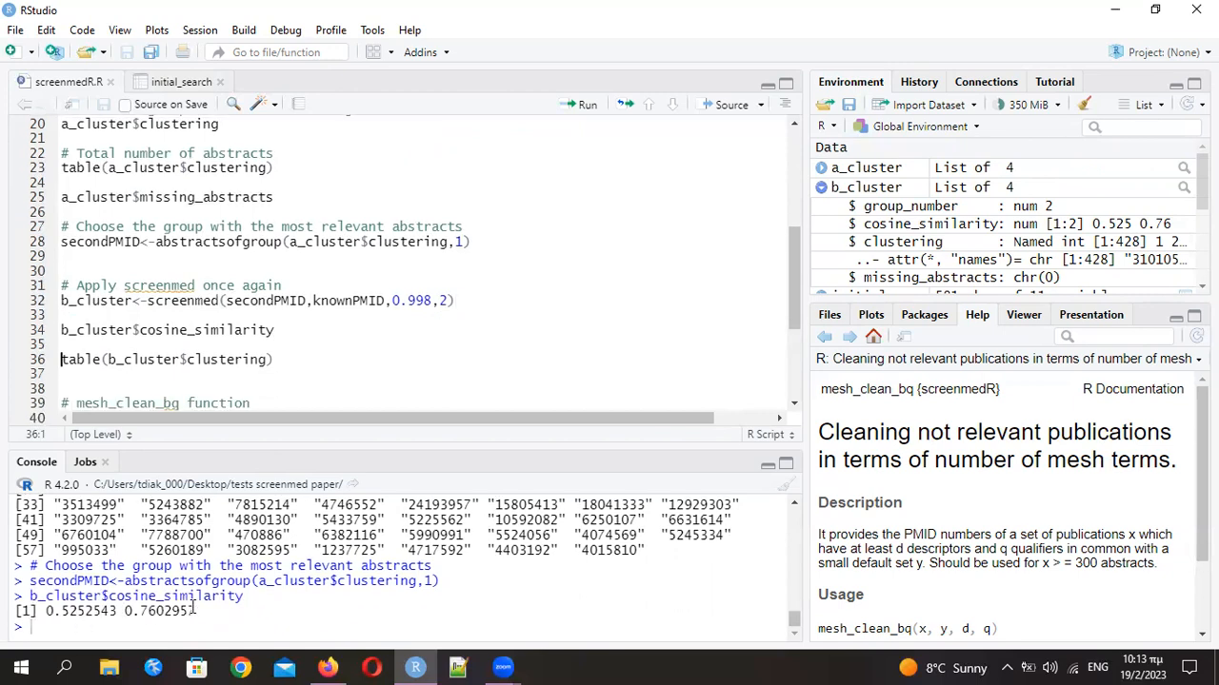
# Run the second clustering (threshold 0.998), yielding groups 251 and 177, and compute 177/581
pyautogui.doubleClick(161, 610)
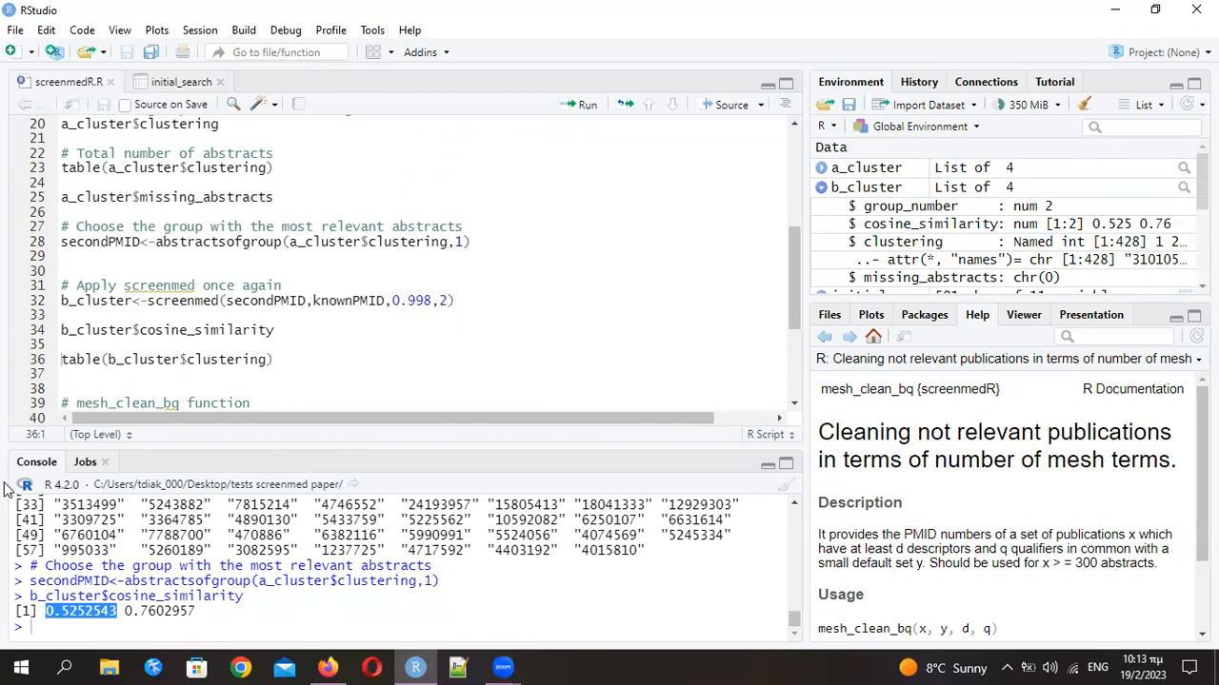
pyautogui.click(417, 300)
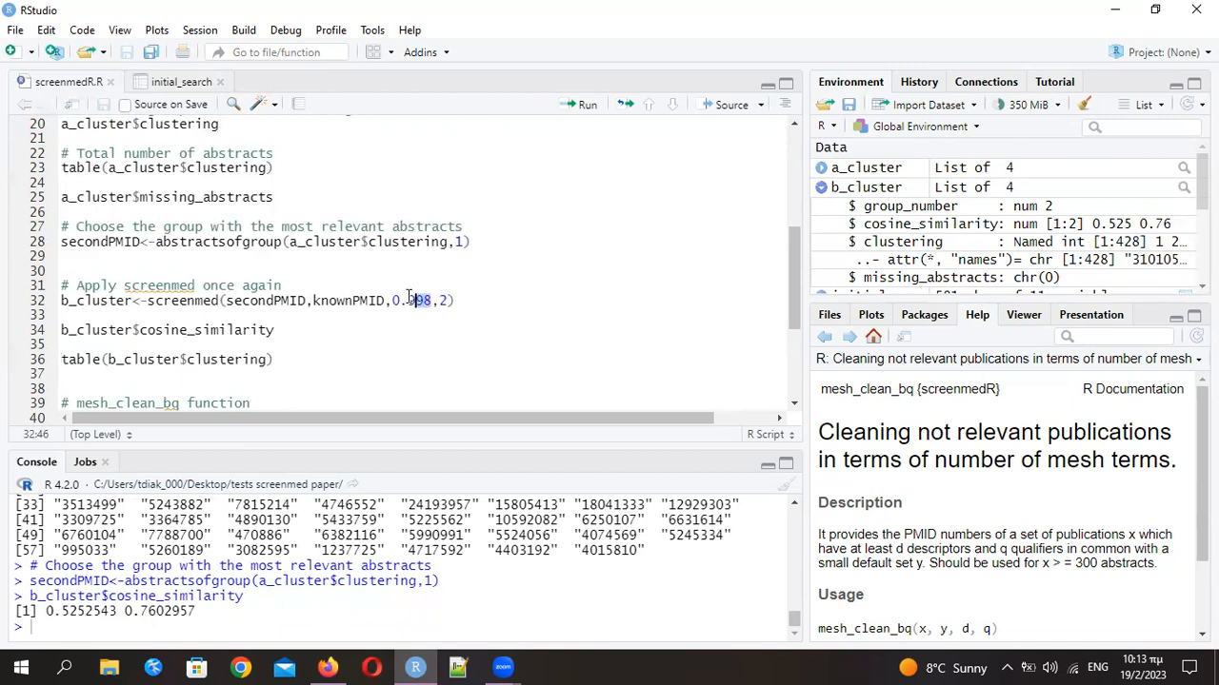
pyautogui.doubleClick(414, 300)
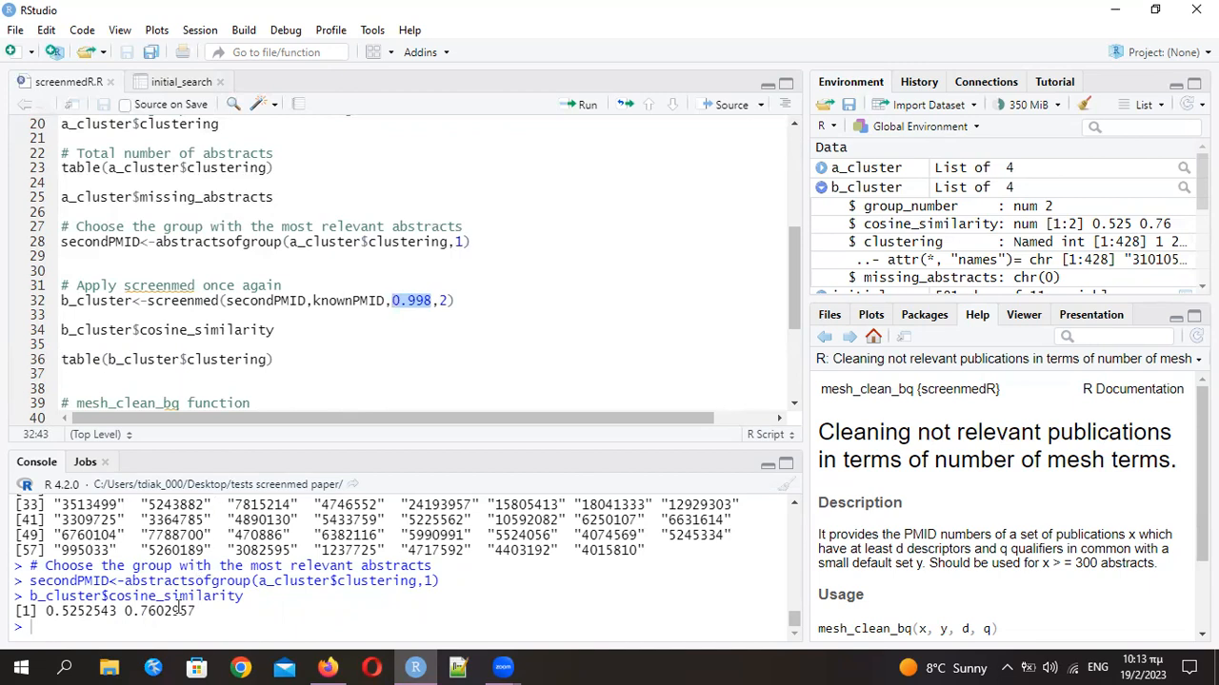
pyautogui.moveTo(405, 343)
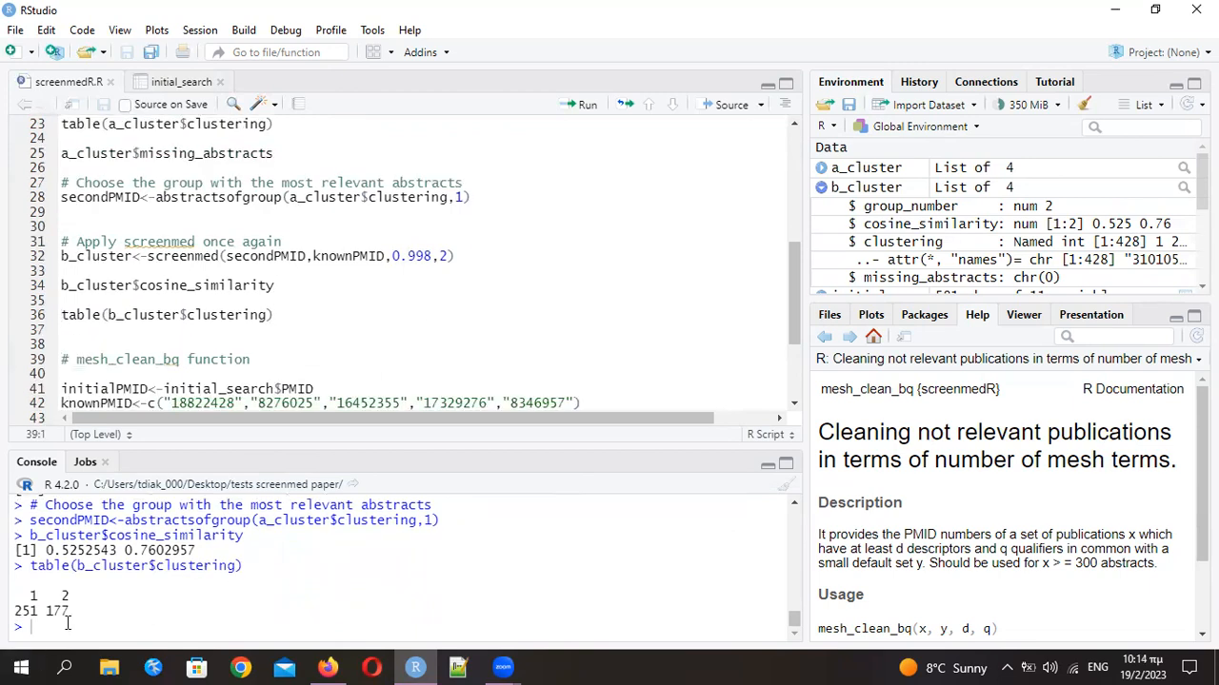
pyautogui.doubleClick(54, 610)
pyautogui.write('177/')
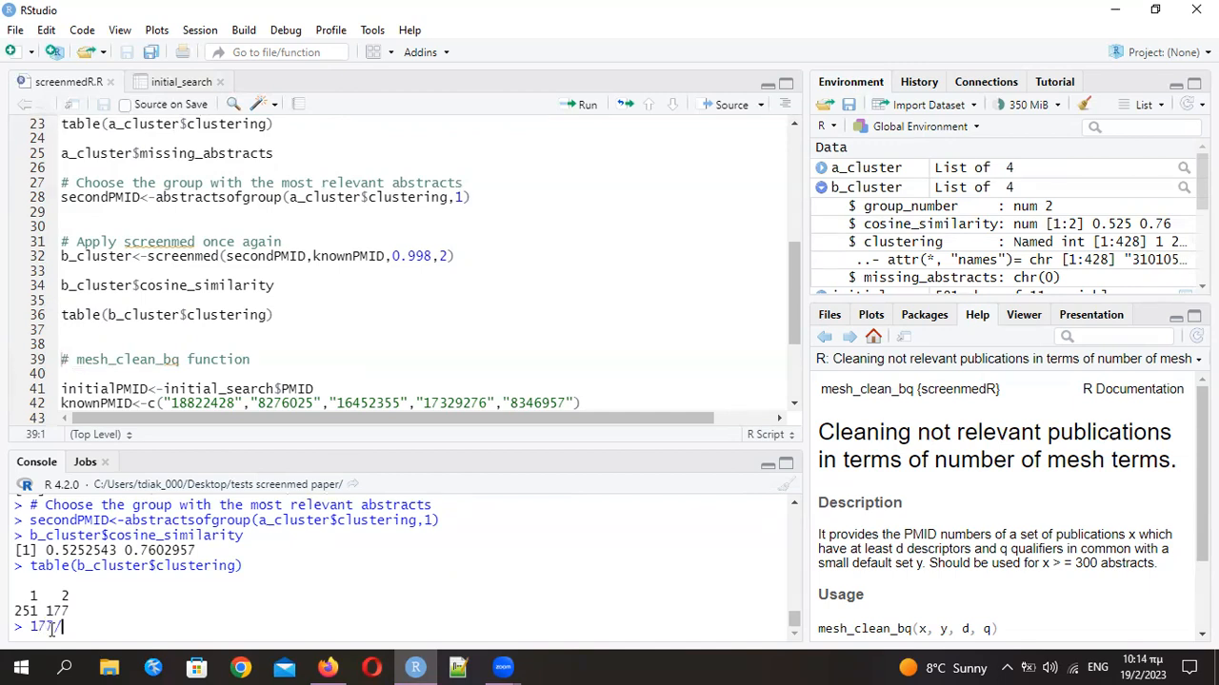
pyautogui.write('581')
pyautogui.press('Return')
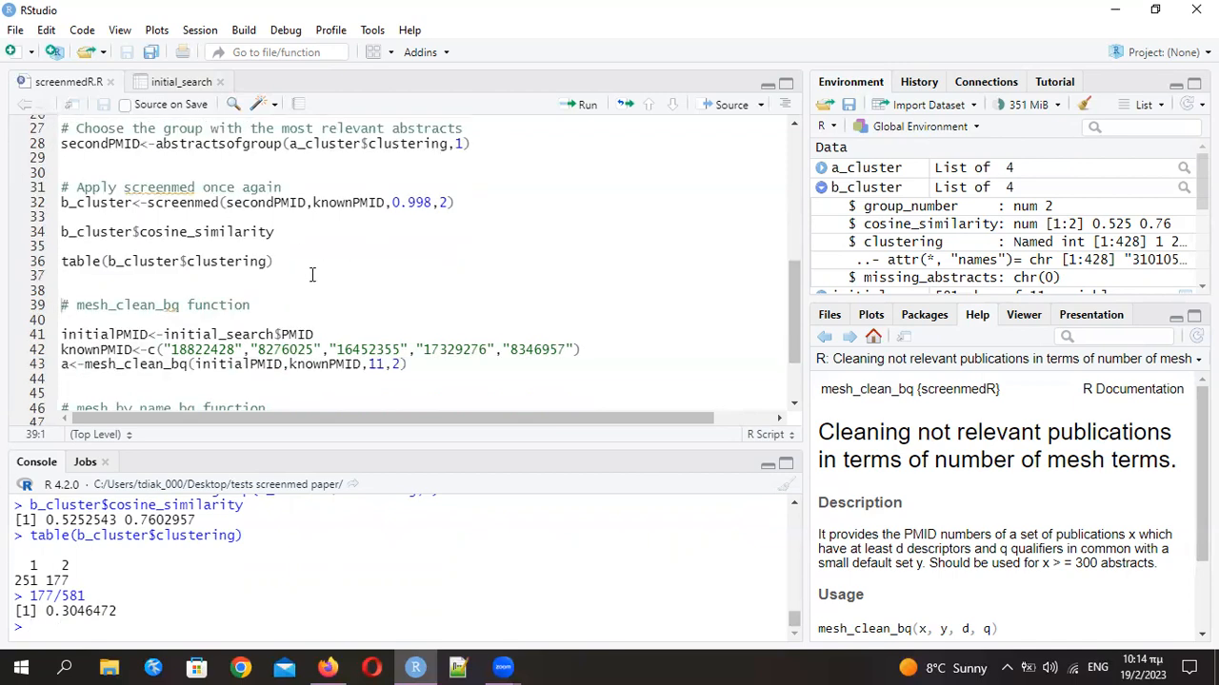
# Define initialPMID and knownPMID, run mesh_clean_bq, and print the 14 PMIDs in a
pyautogui.scroll(-3)
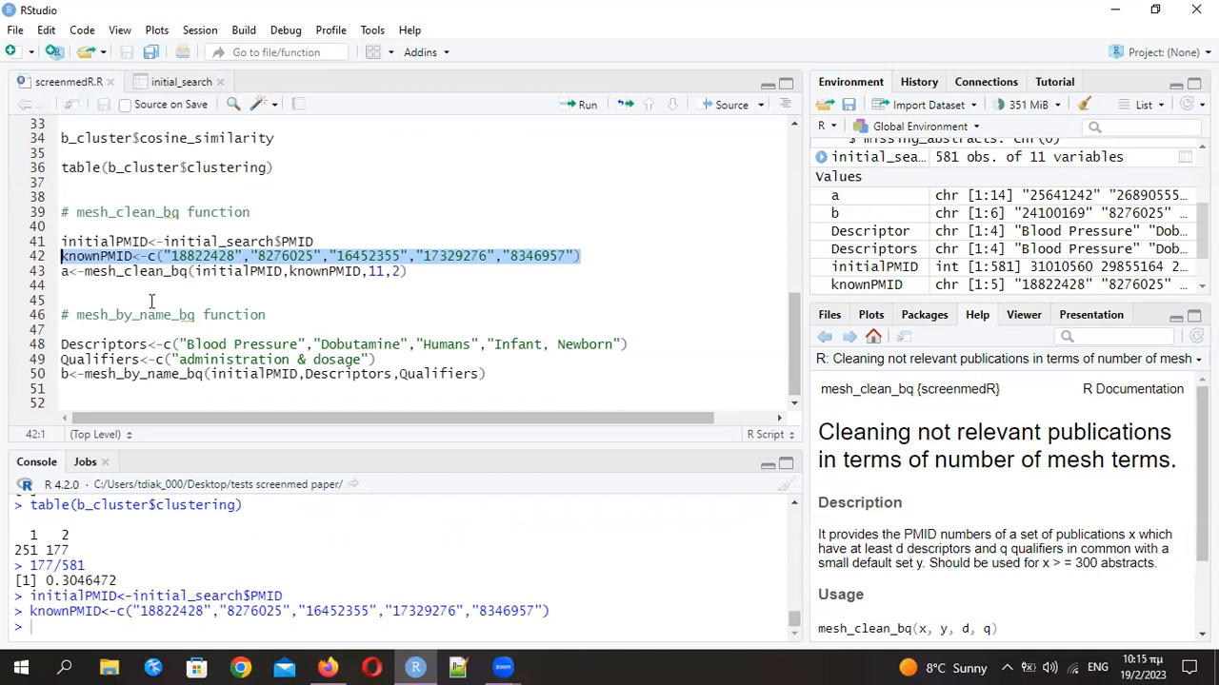
pyautogui.moveTo(384, 273)
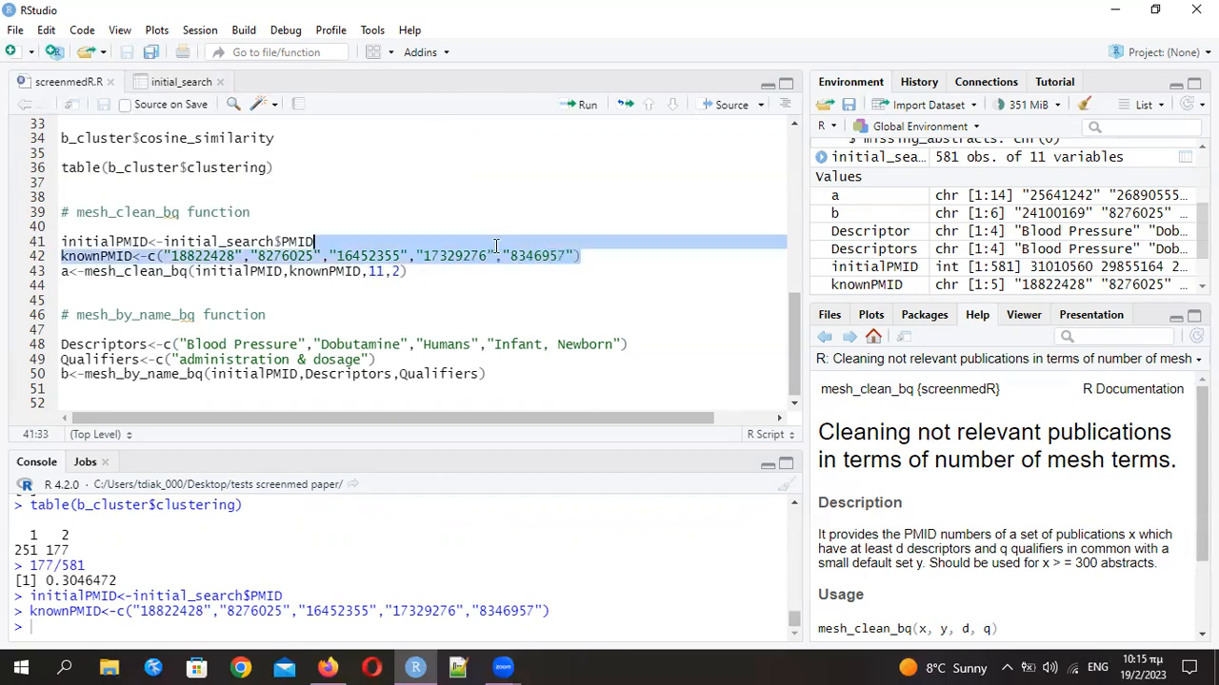
pyautogui.click(152, 256)
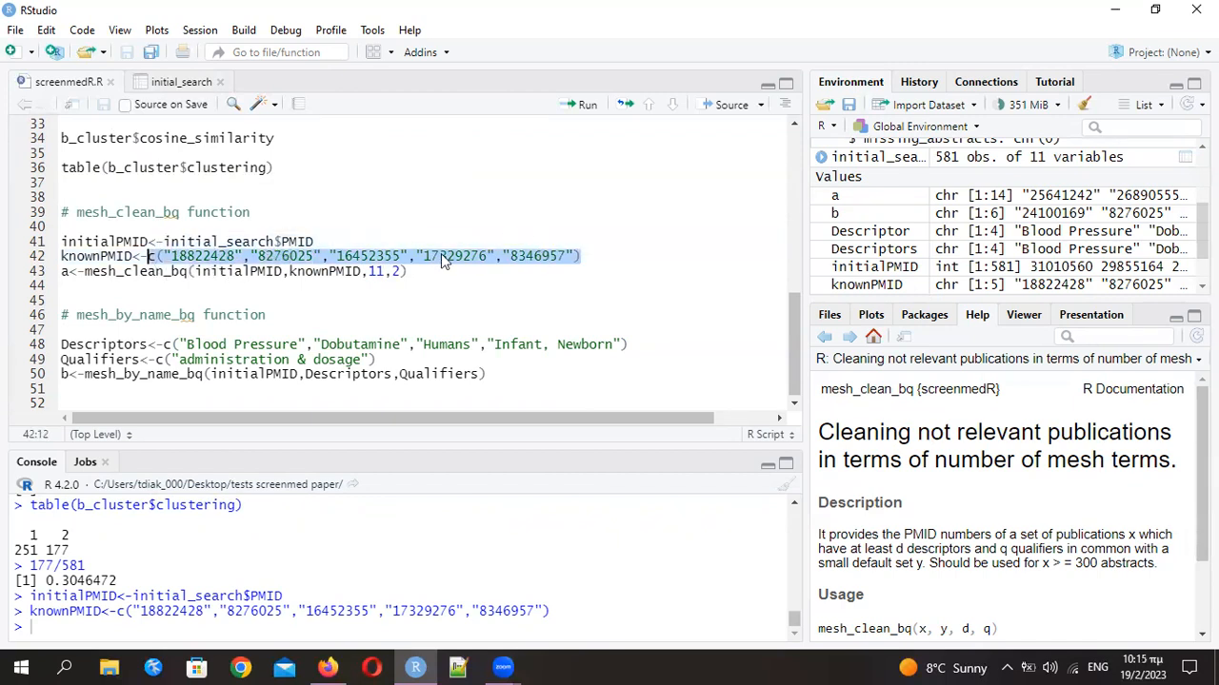
pyautogui.moveTo(373, 250)
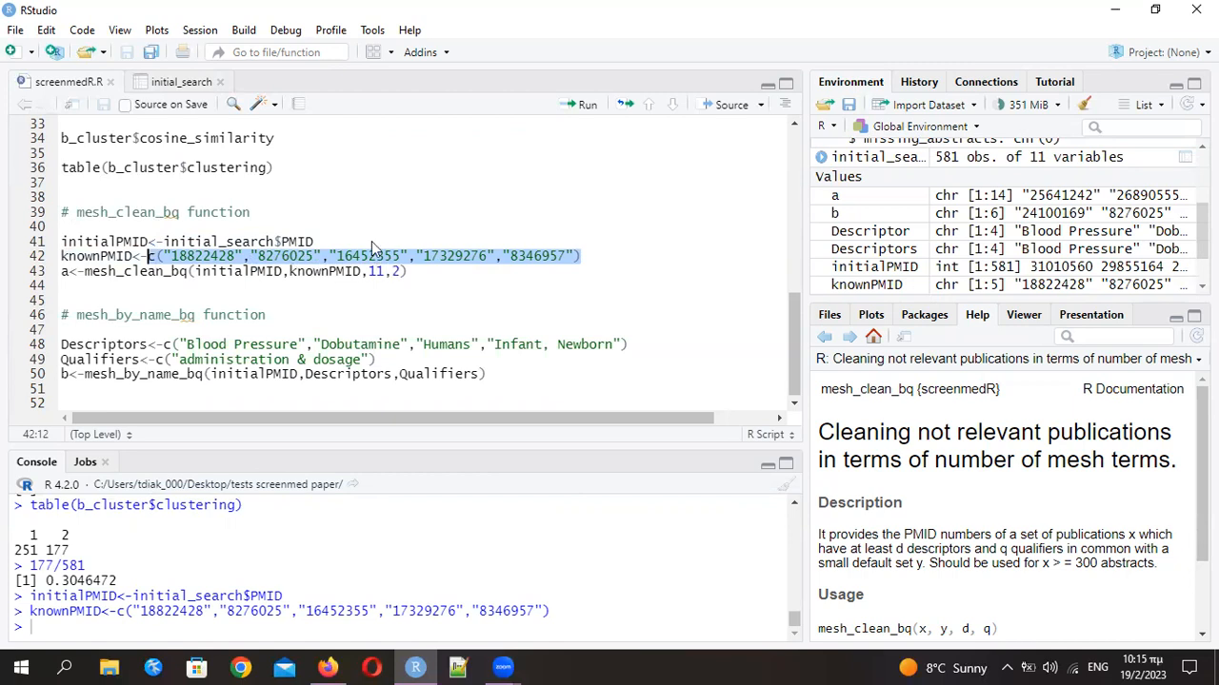
pyautogui.moveTo(385, 240)
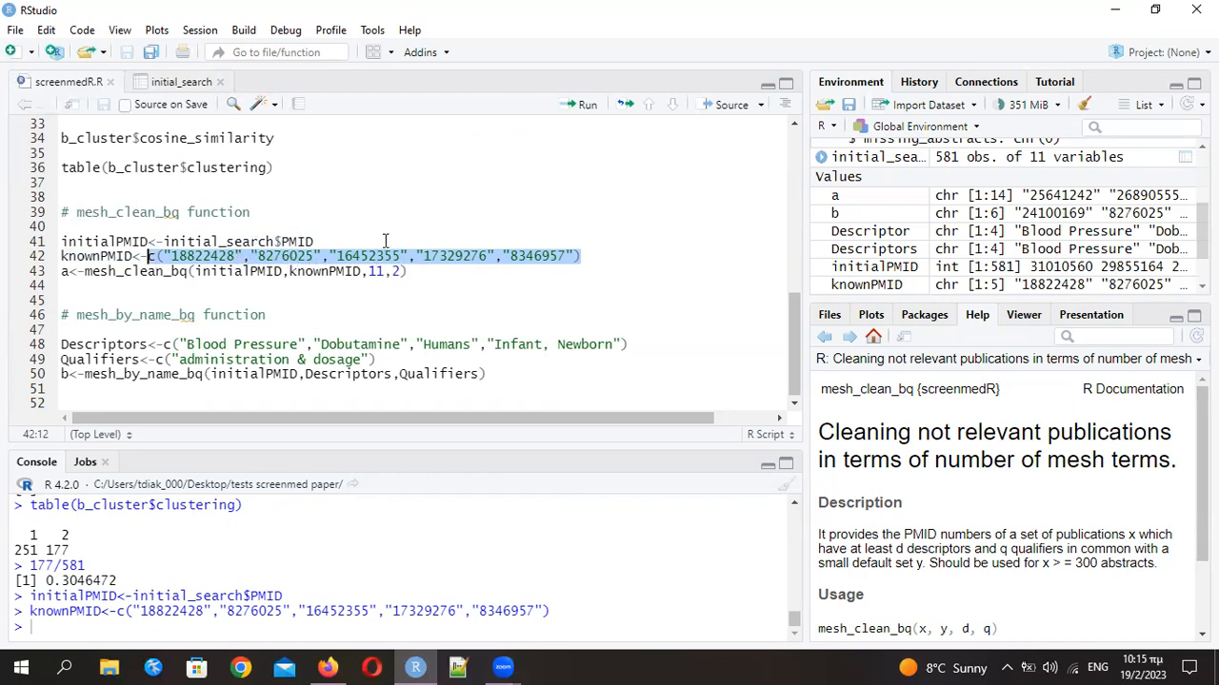
pyautogui.moveTo(333, 264)
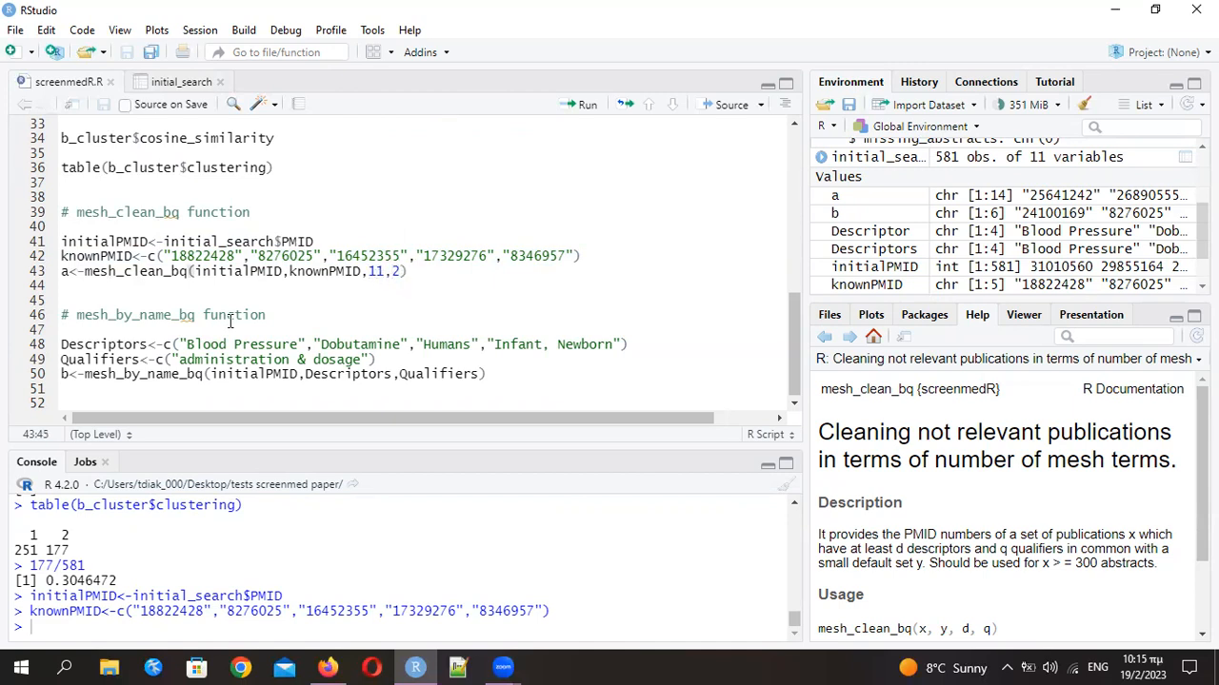
pyautogui.moveTo(203, 626)
pyautogui.write('a')
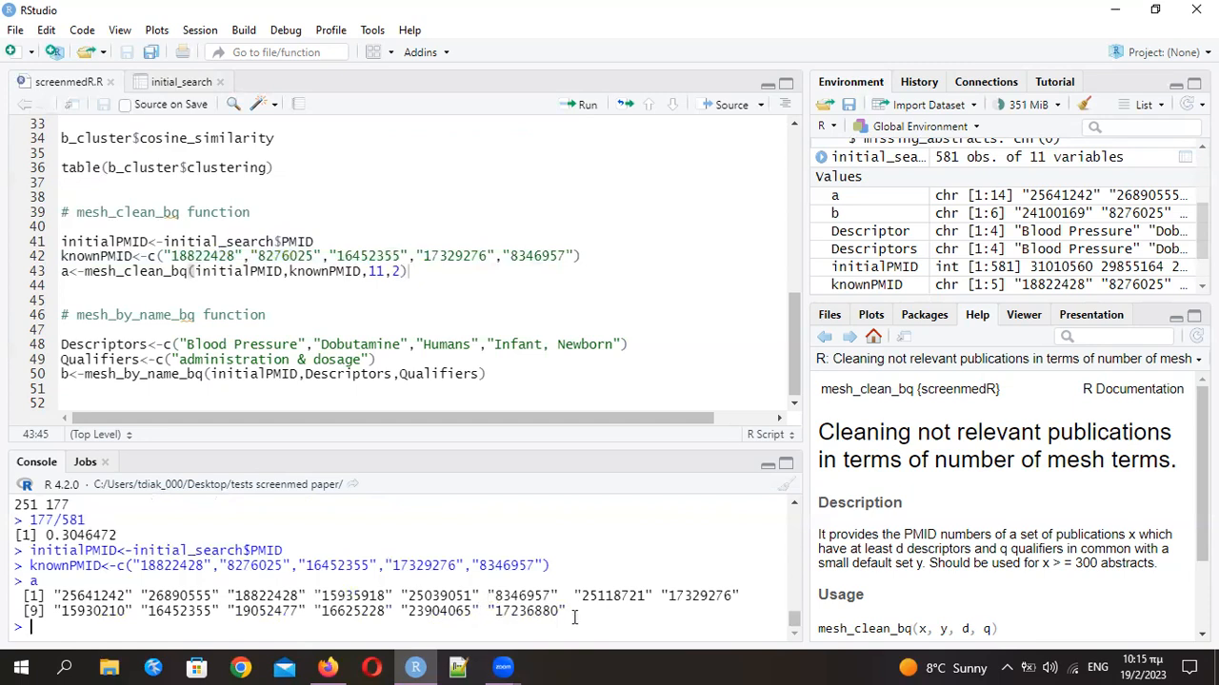
pyautogui.doubleClick(526, 612)
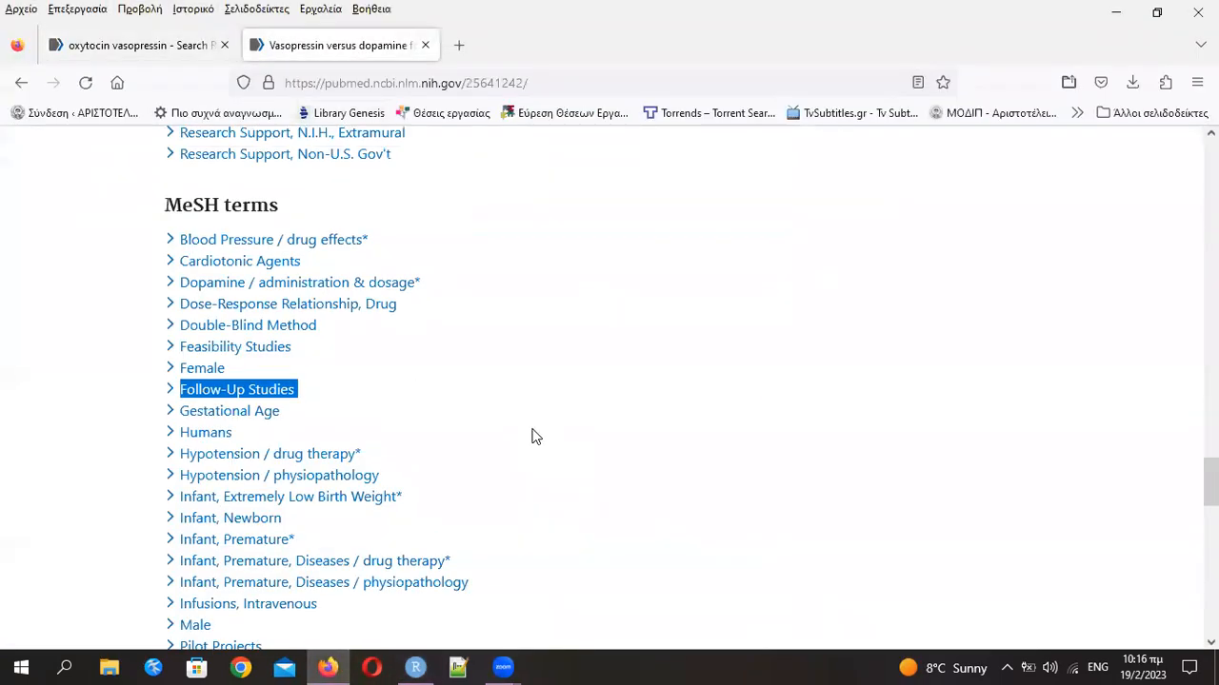
# Scroll PubMed record 25641242 down to its MeSH terms, starting with Blood Pressure/drug effects
pyautogui.scroll(3)
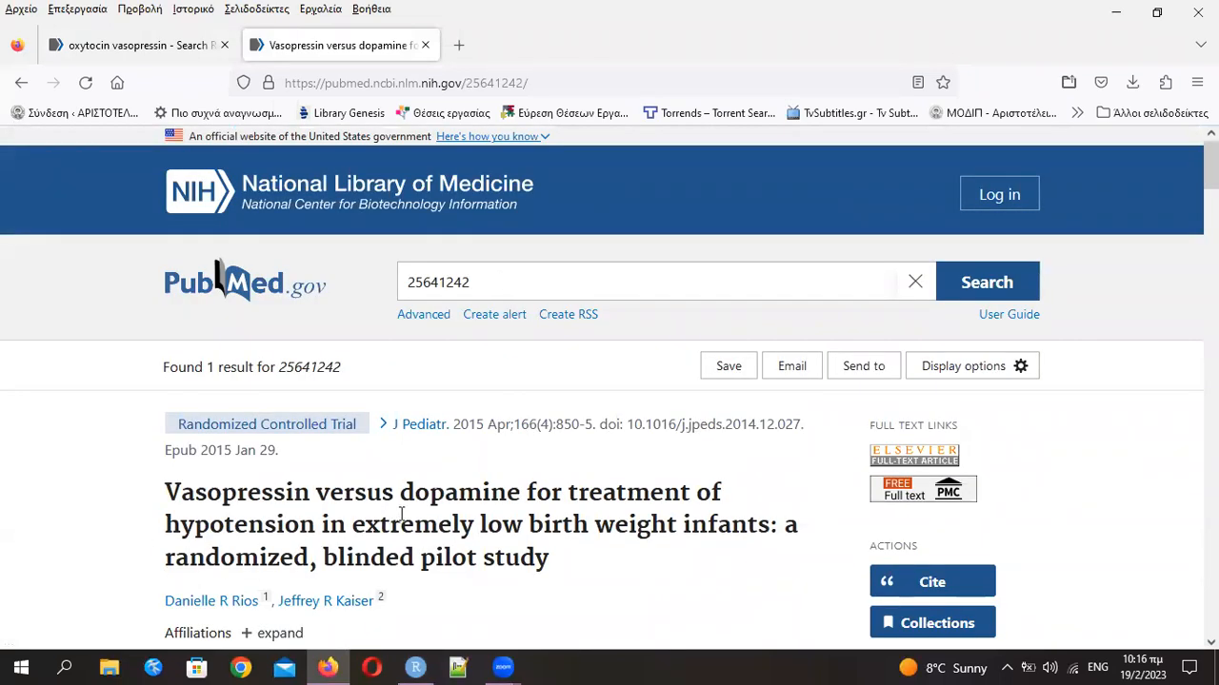
pyautogui.scroll(-3)
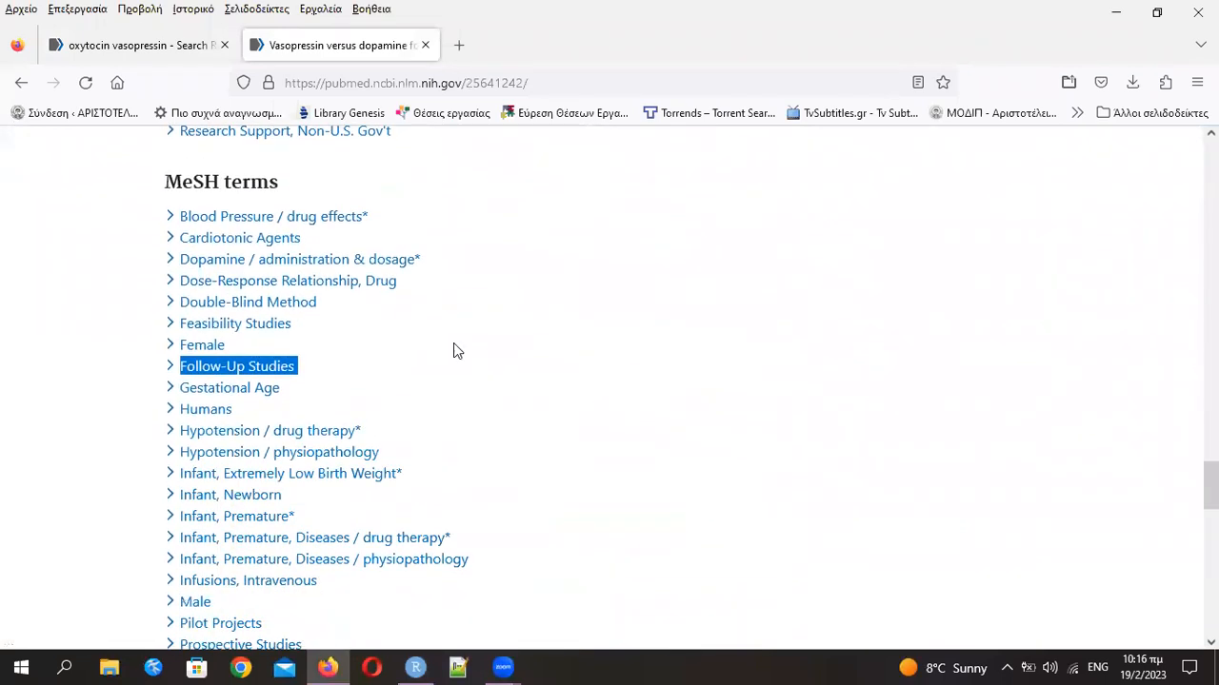
pyautogui.scroll(-3)
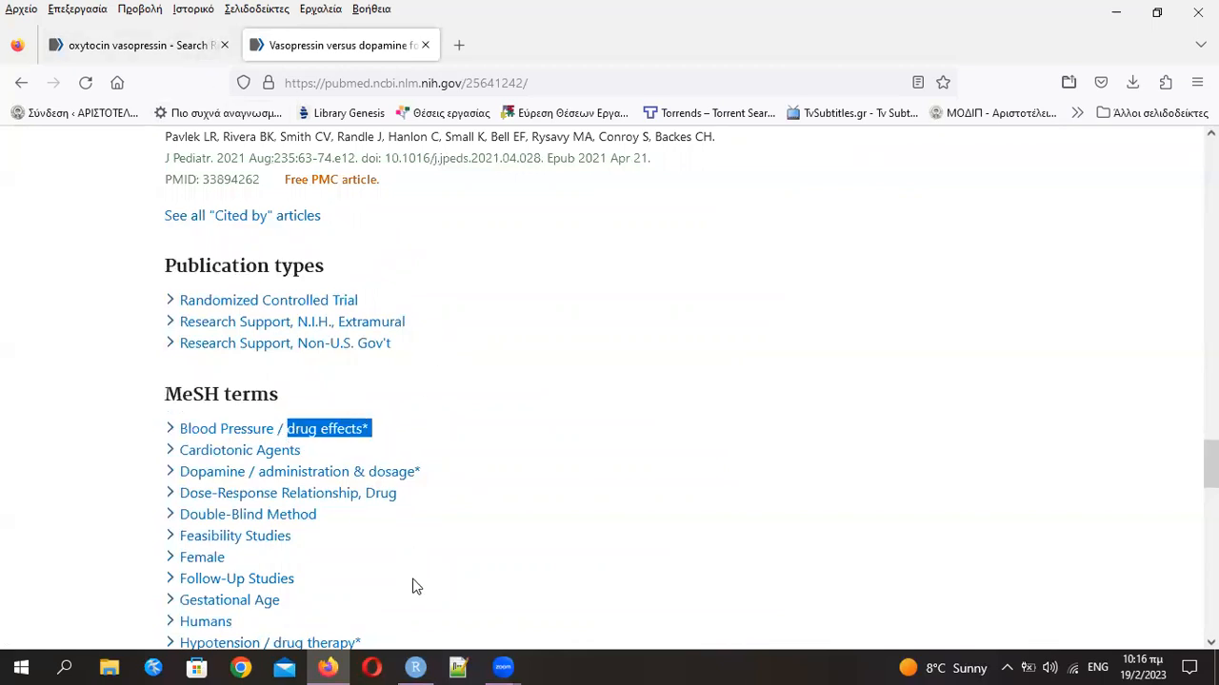
pyautogui.scroll(-3)
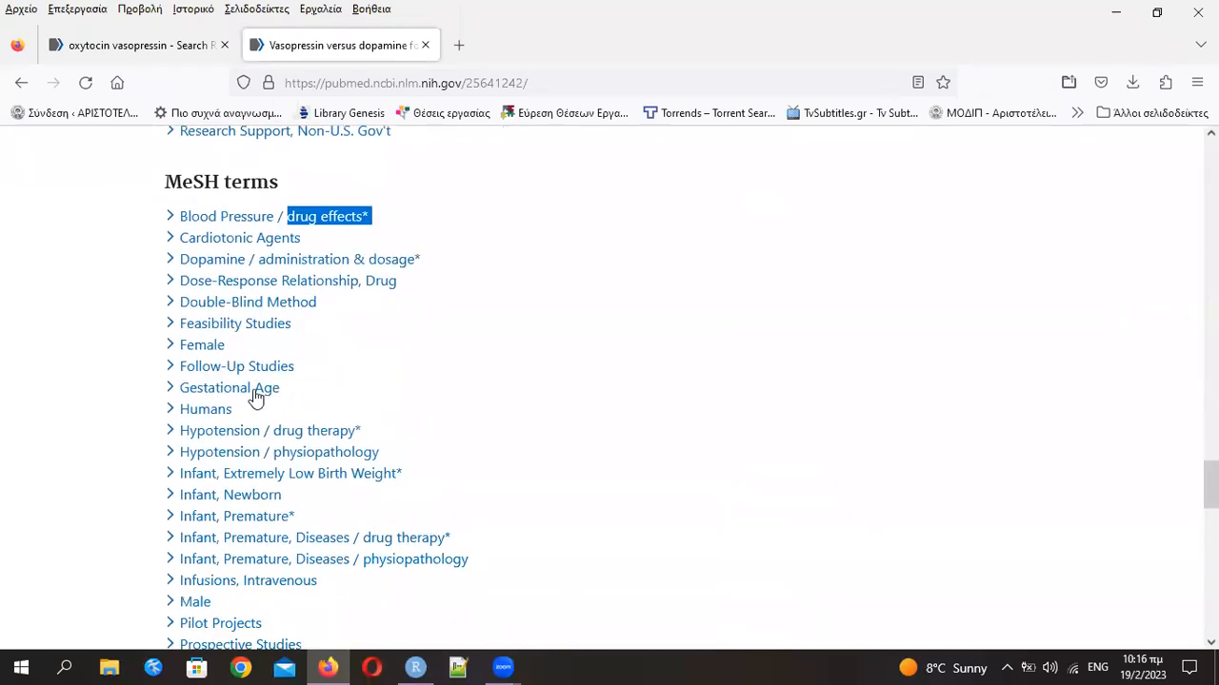
pyautogui.moveTo(250, 436)
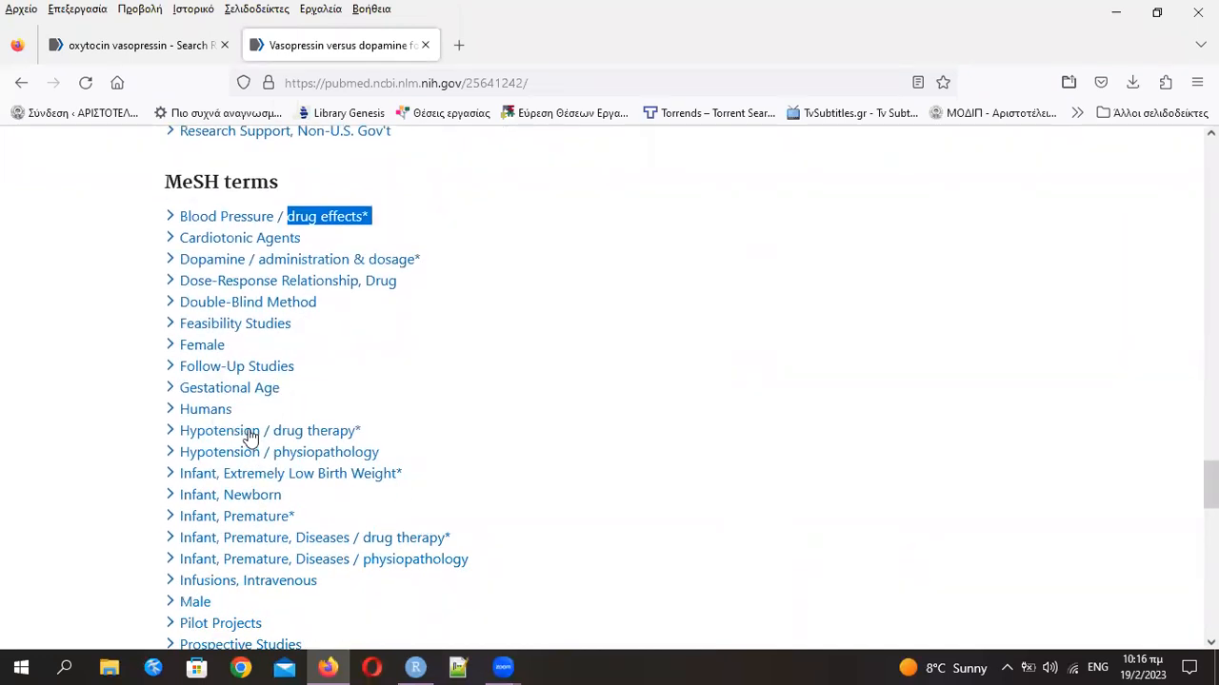
pyautogui.moveTo(283, 65)
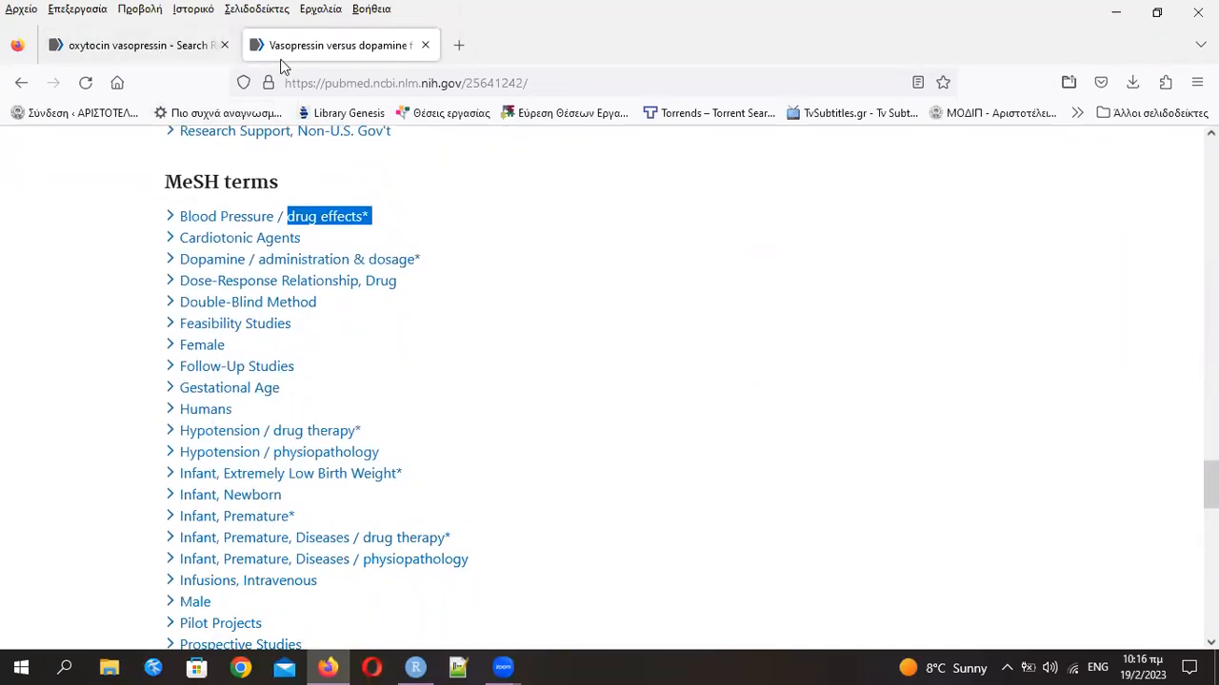
# Run mesh_by_name_bq with Blood Pressure, Dobutamine, Humans, Infant, Newborn, printing b's six PMIDs
pyautogui.click(414, 667)
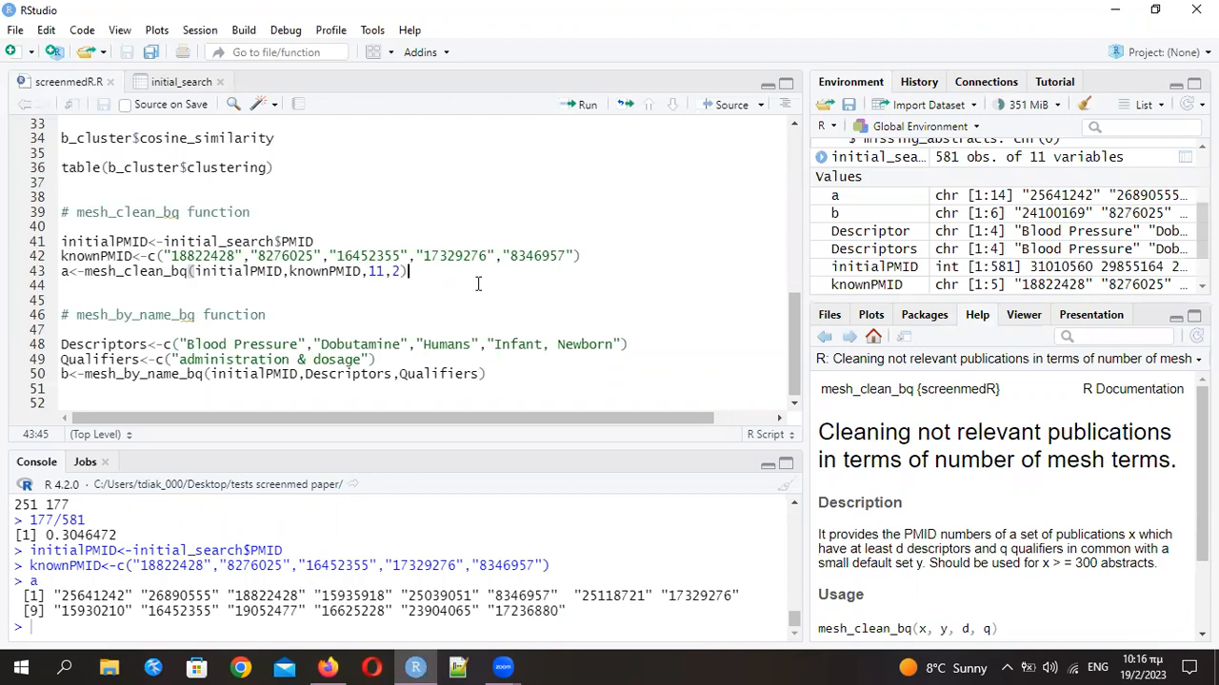
pyautogui.moveTo(262, 330)
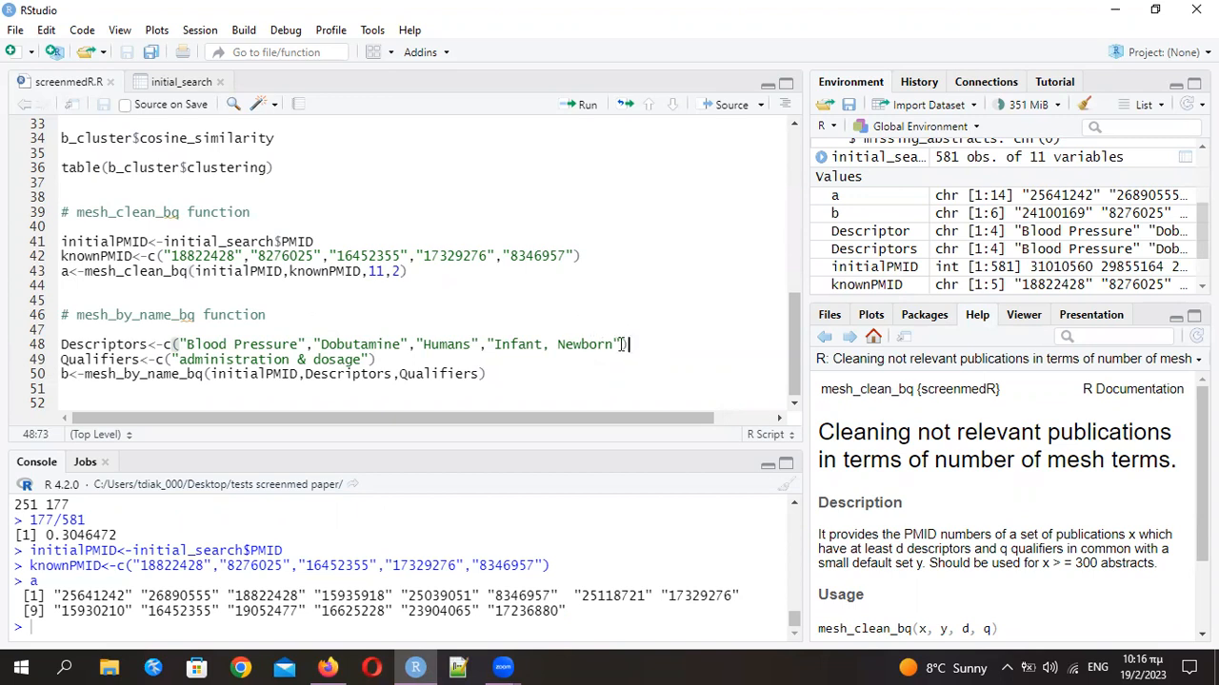
pyautogui.doubleClick(557, 344)
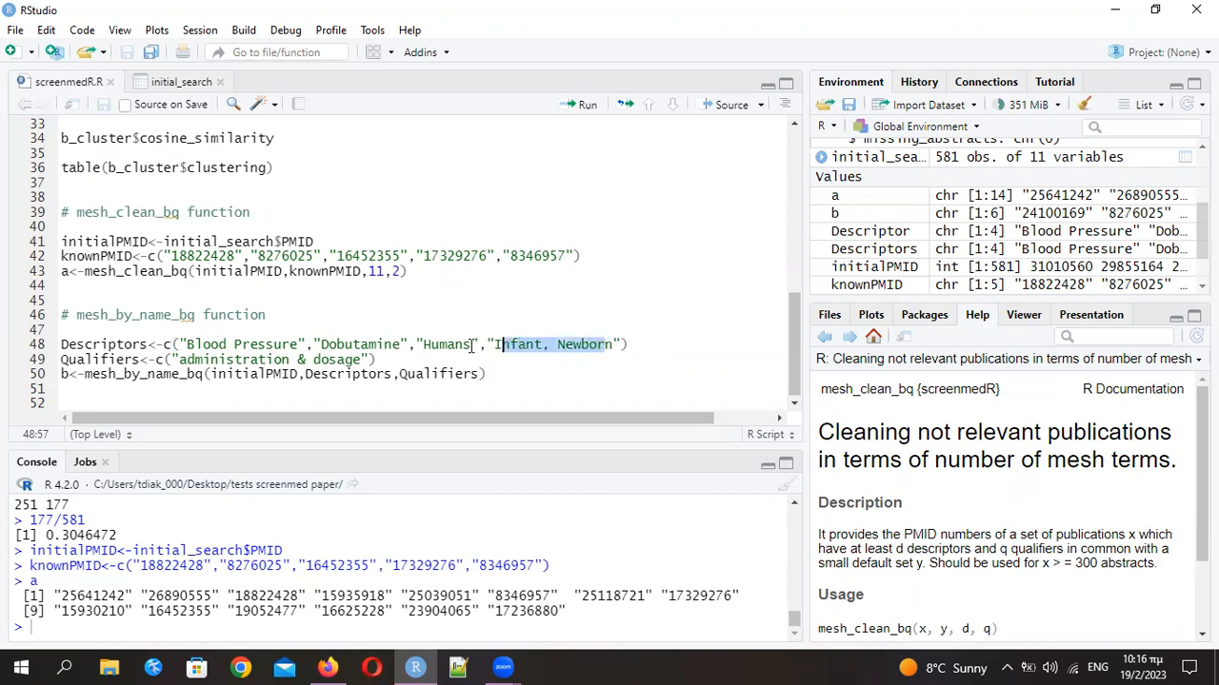
pyautogui.doubleClick(445, 344)
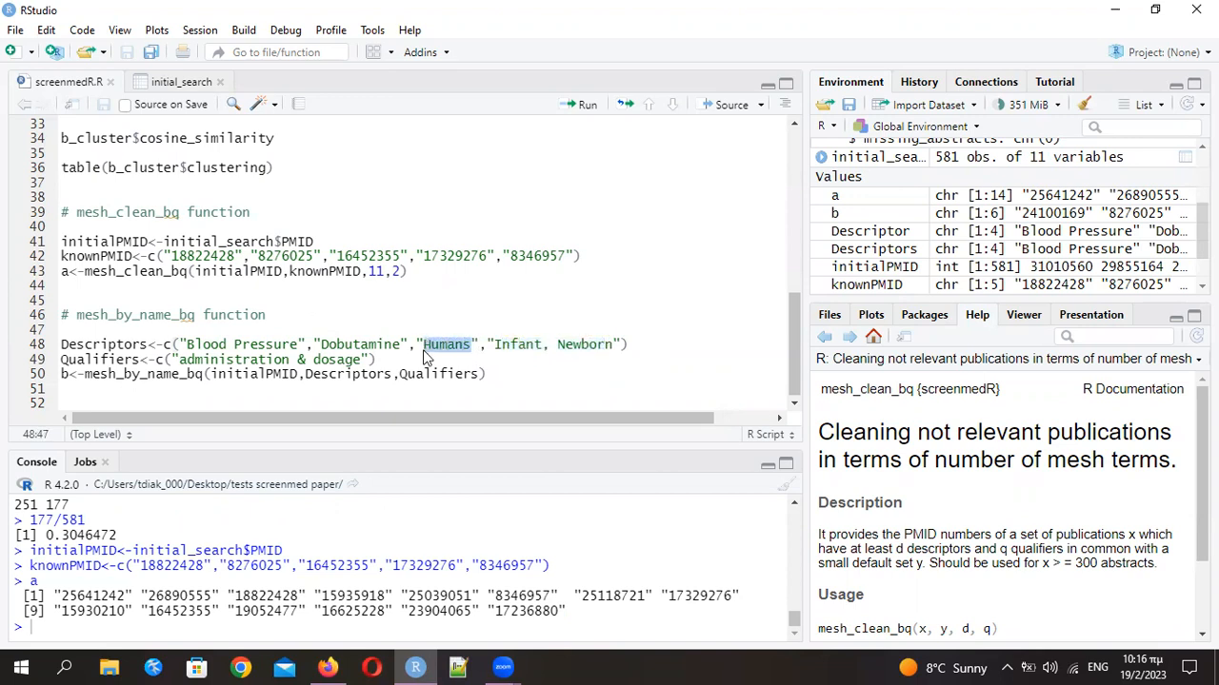
pyautogui.doubleClick(360, 343)
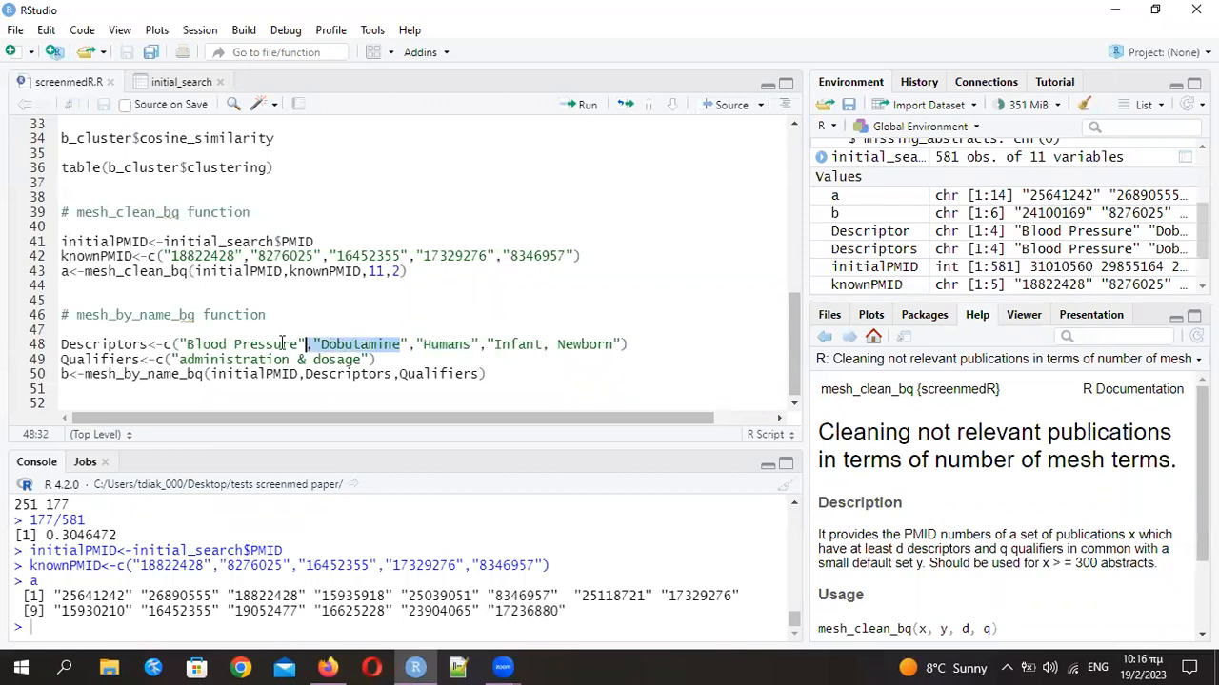
pyautogui.doubleClick(238, 344)
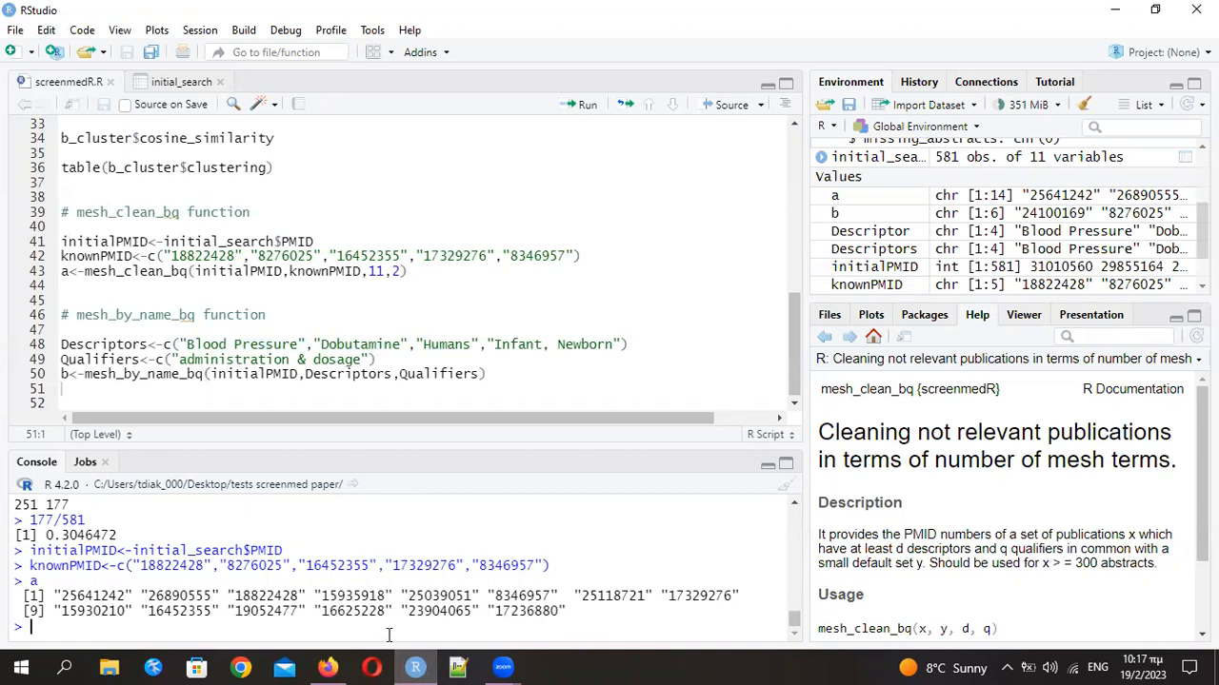
pyautogui.press('Return')
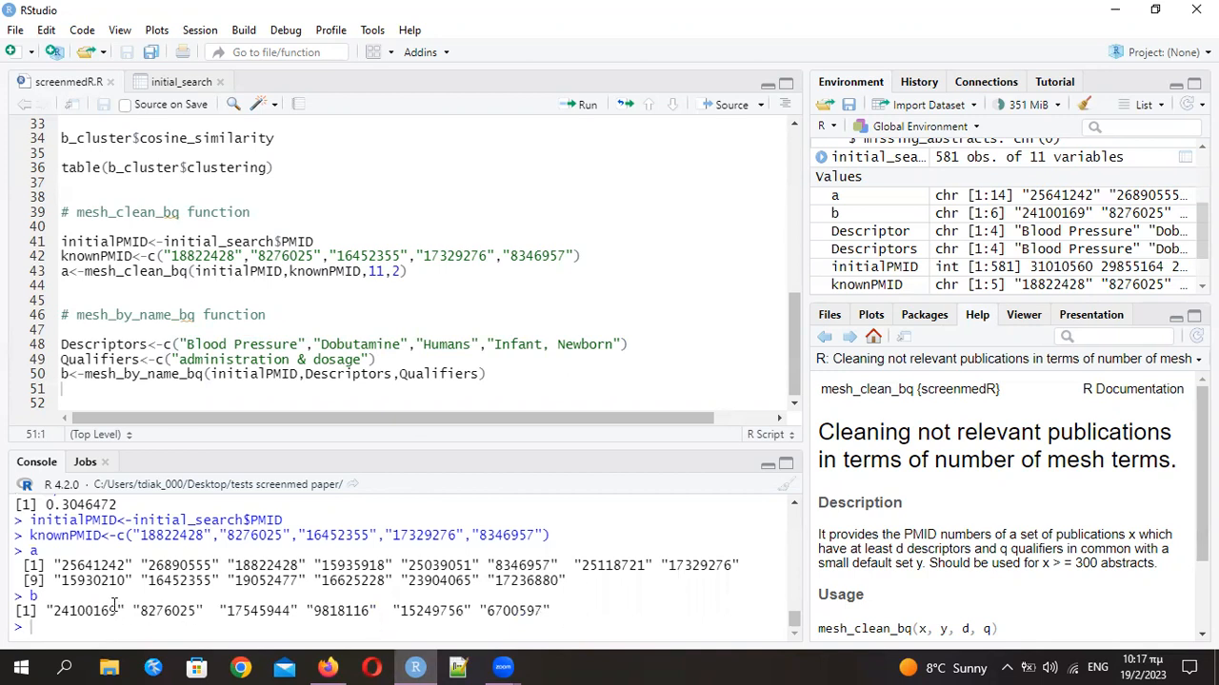
pyautogui.doubleClick(84, 611)
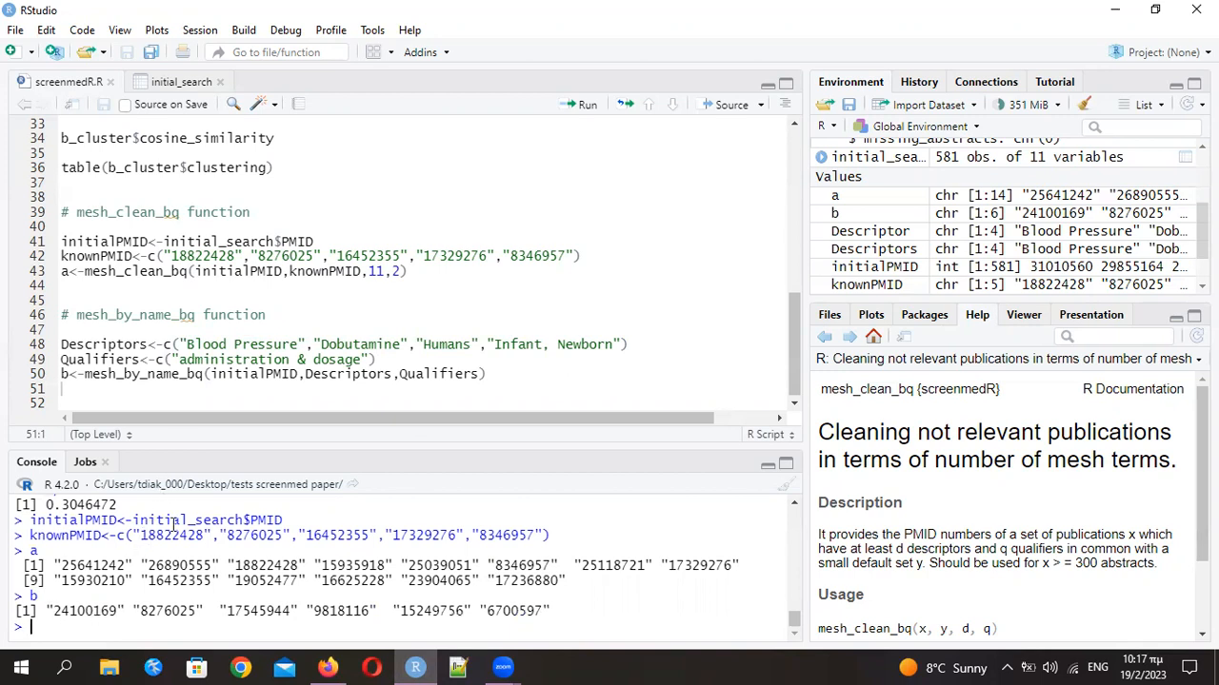
pyautogui.moveTo(313, 343)
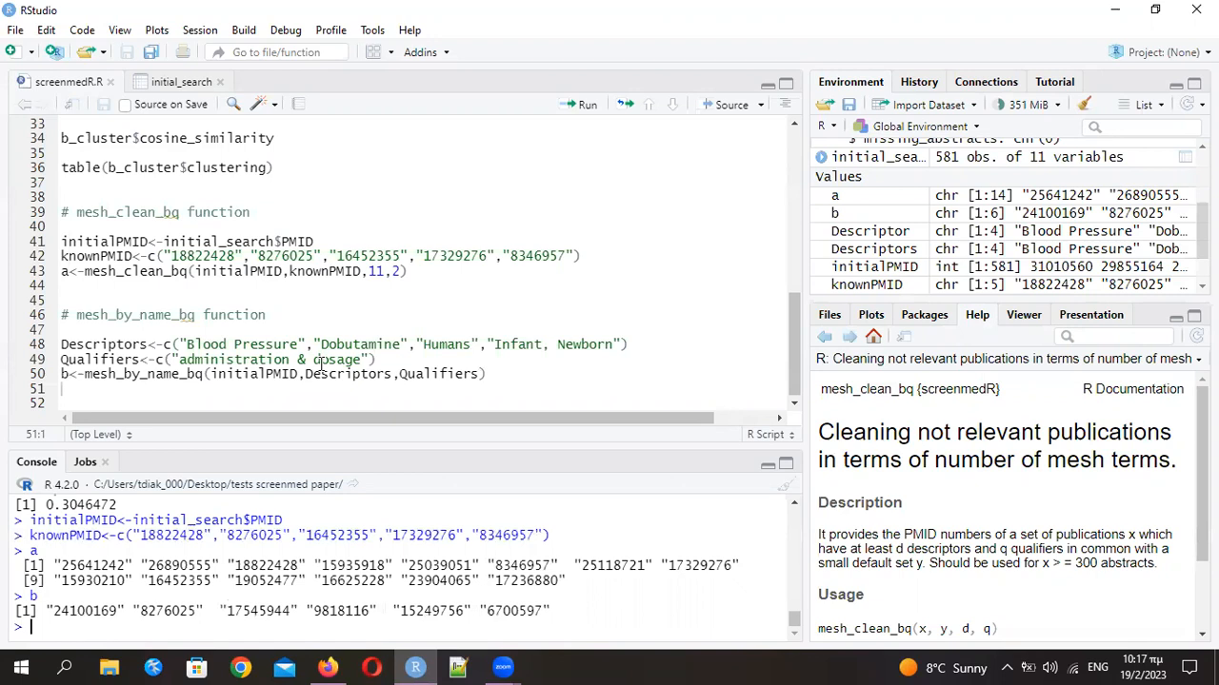
pyautogui.moveTo(938, 84)
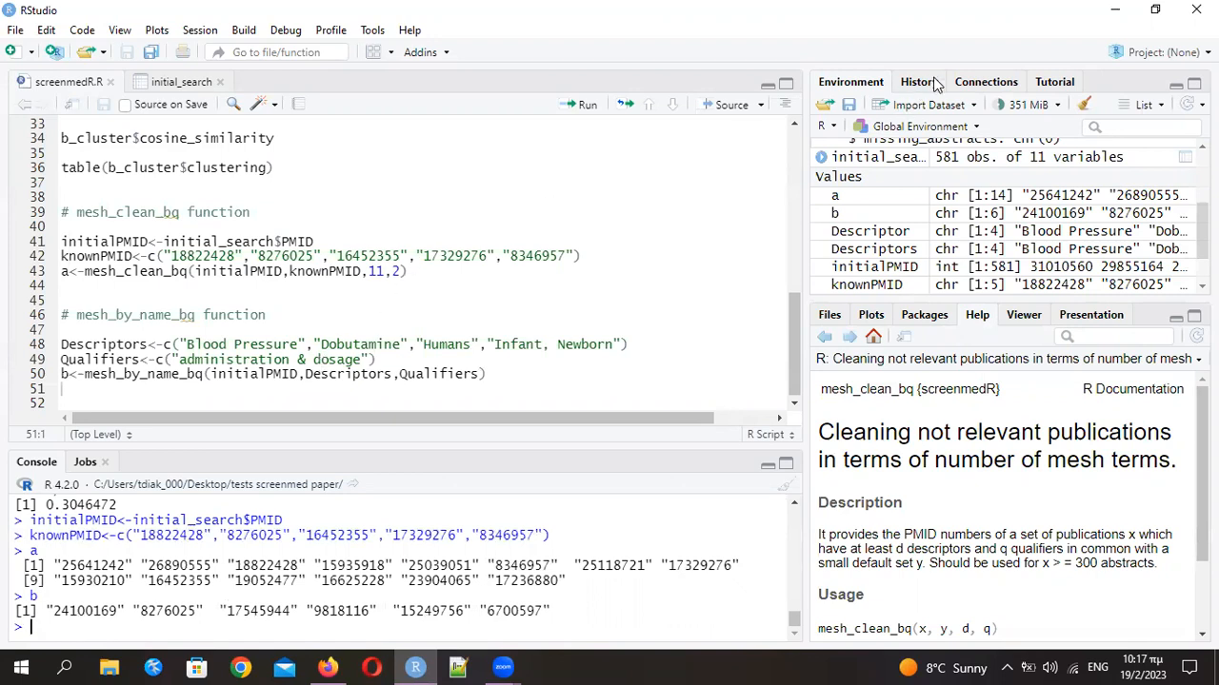